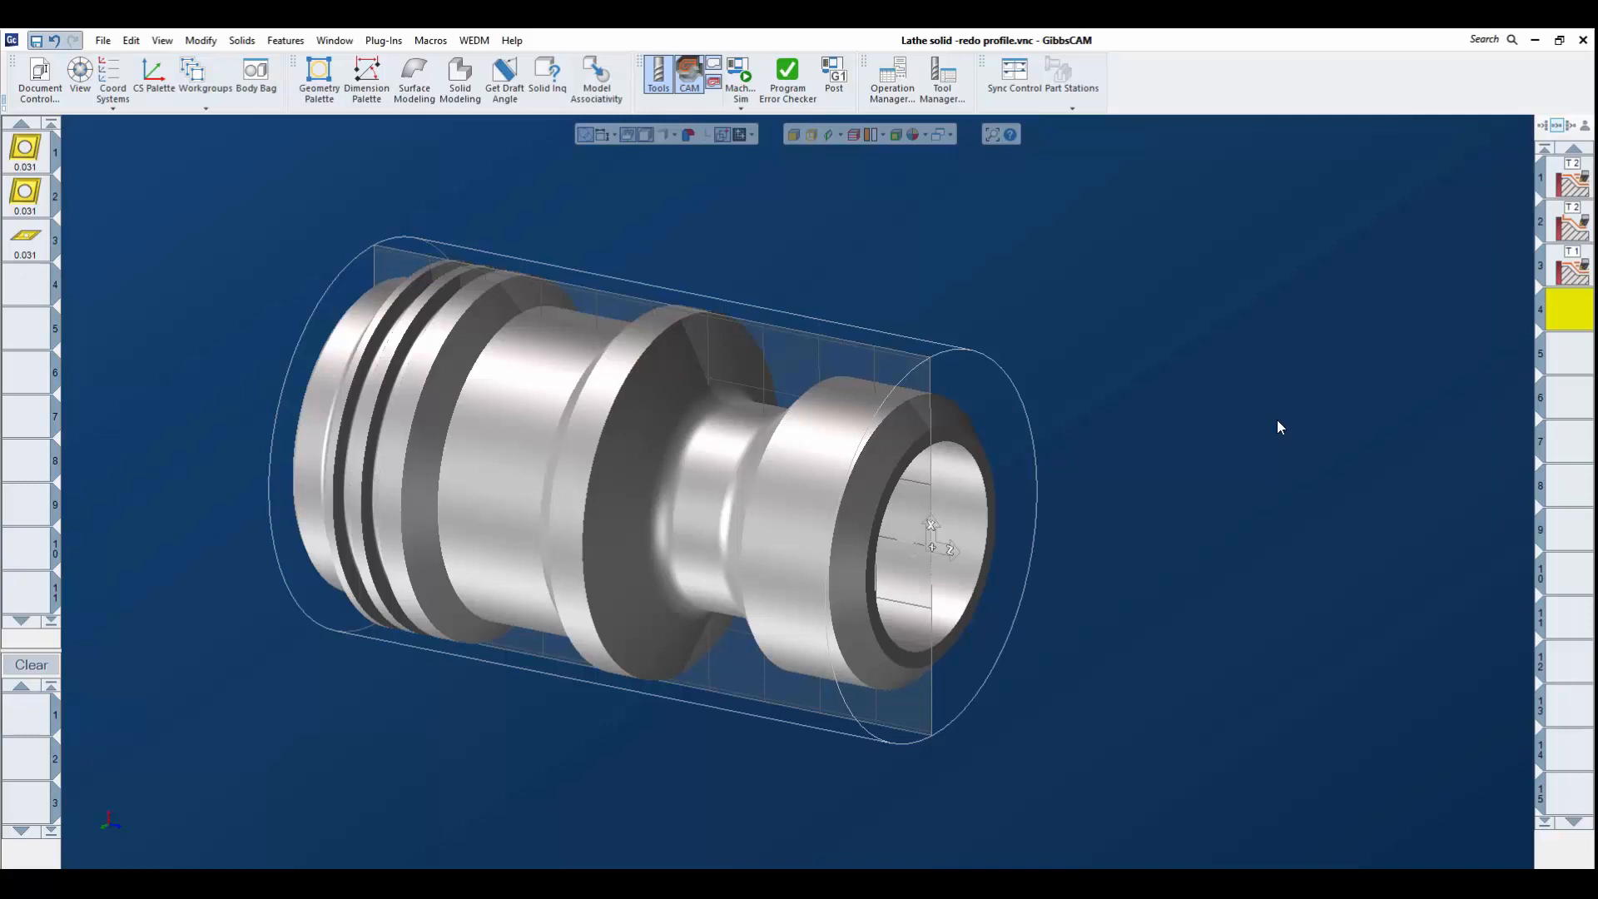
pyautogui.moveTo(69, 788)
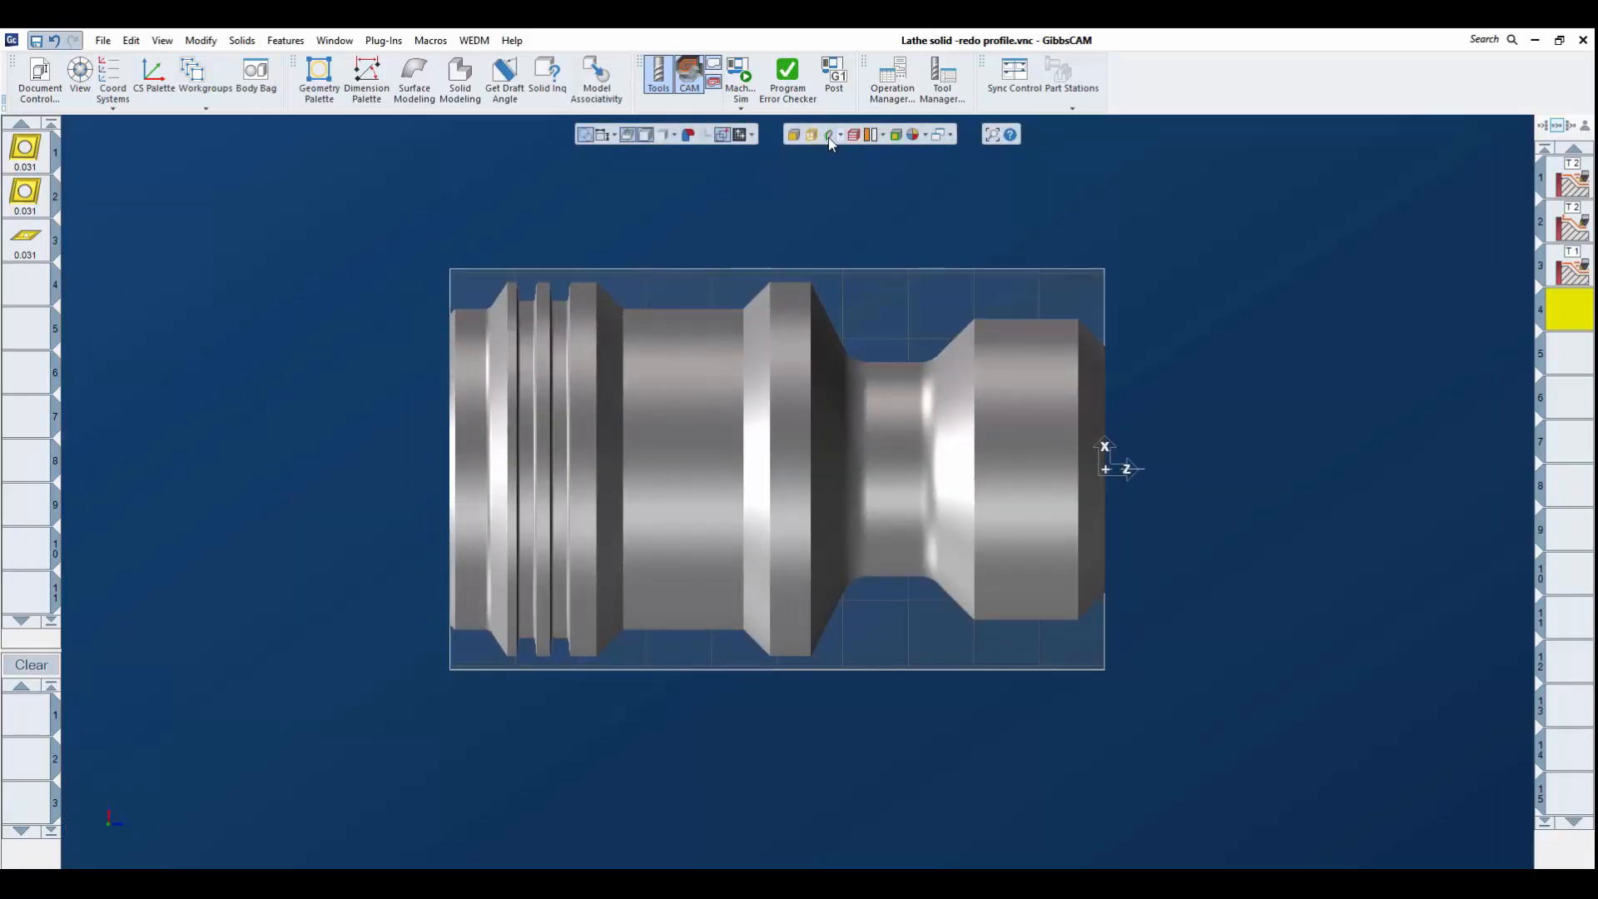
# - Choose Slice Spun Body from the slice dropdown to trace the part's half-profile outline
pyautogui.click(830, 134)
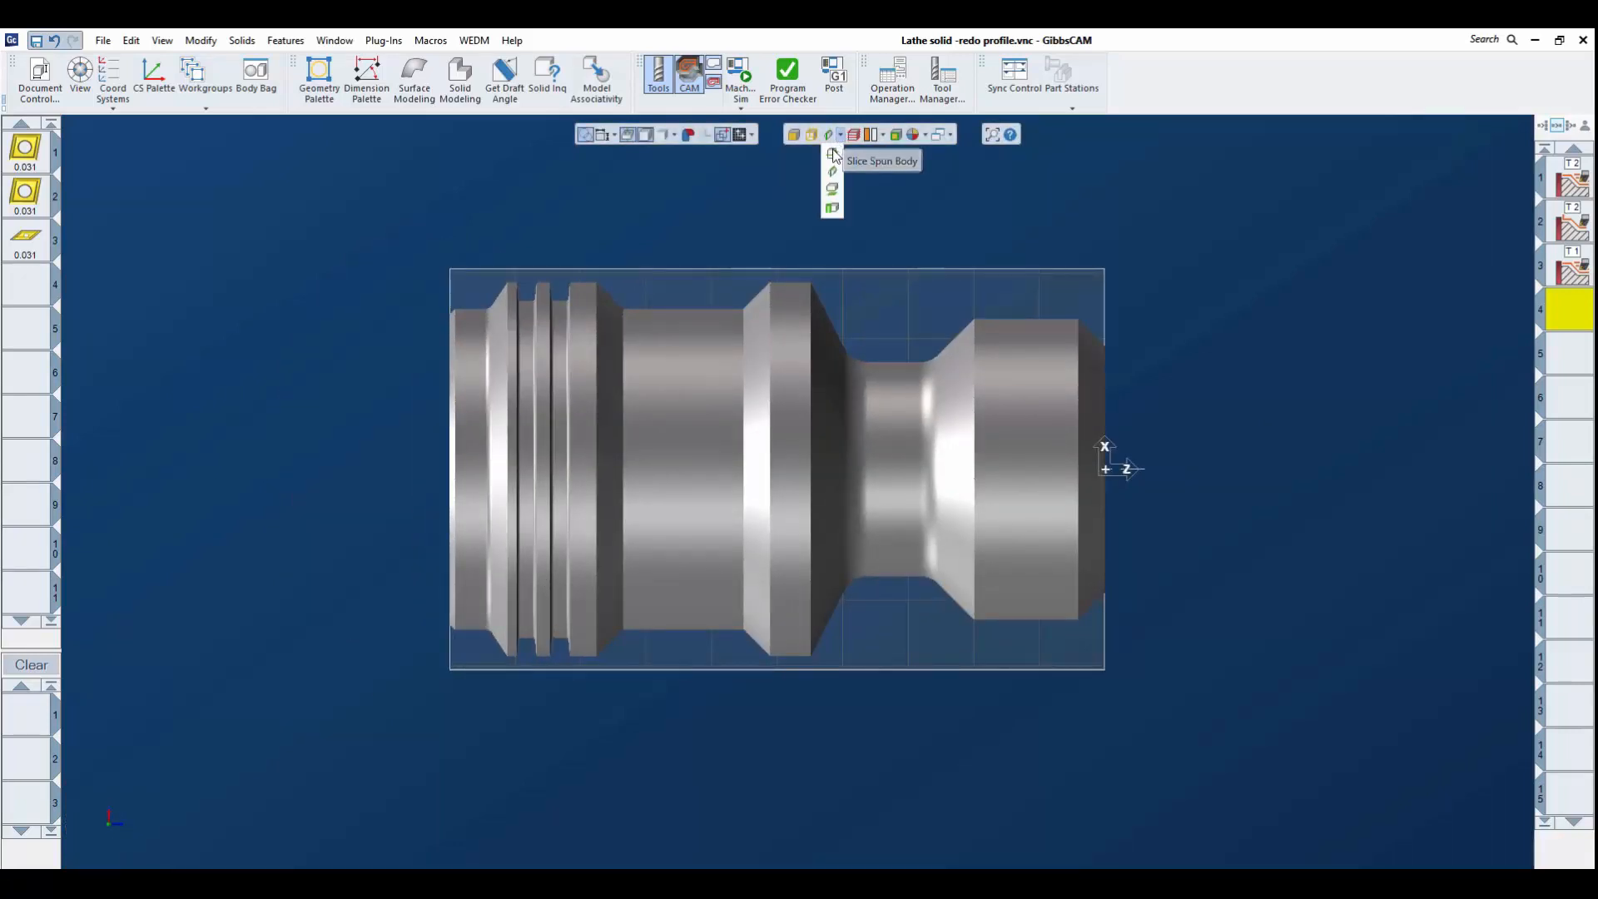
pyautogui.moveTo(831, 156)
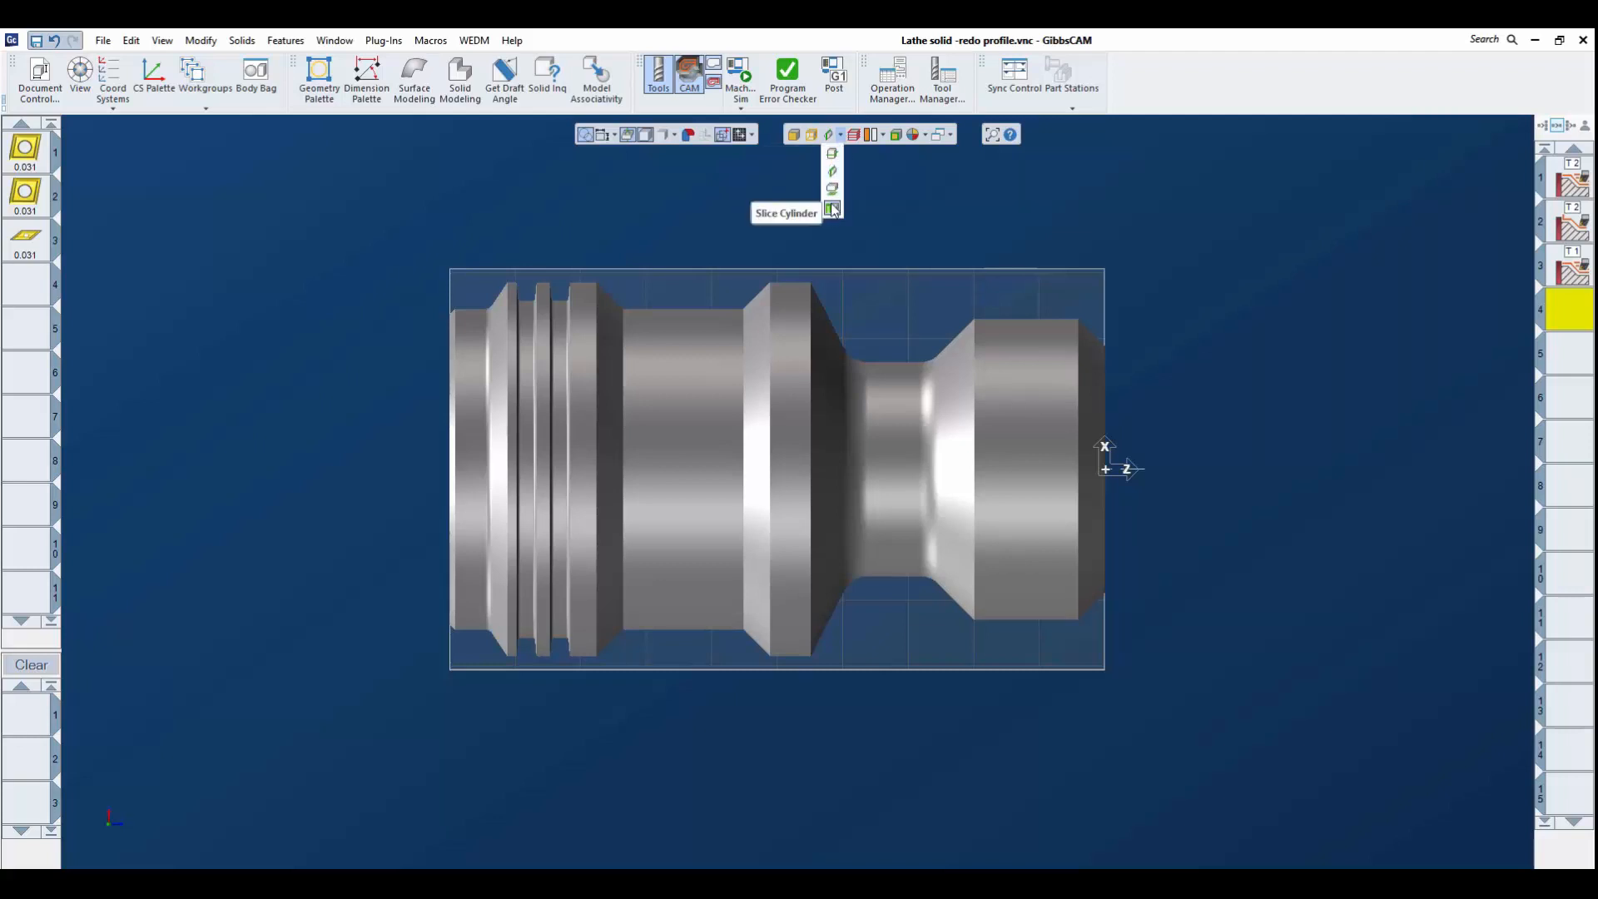
pyautogui.moveTo(833, 173)
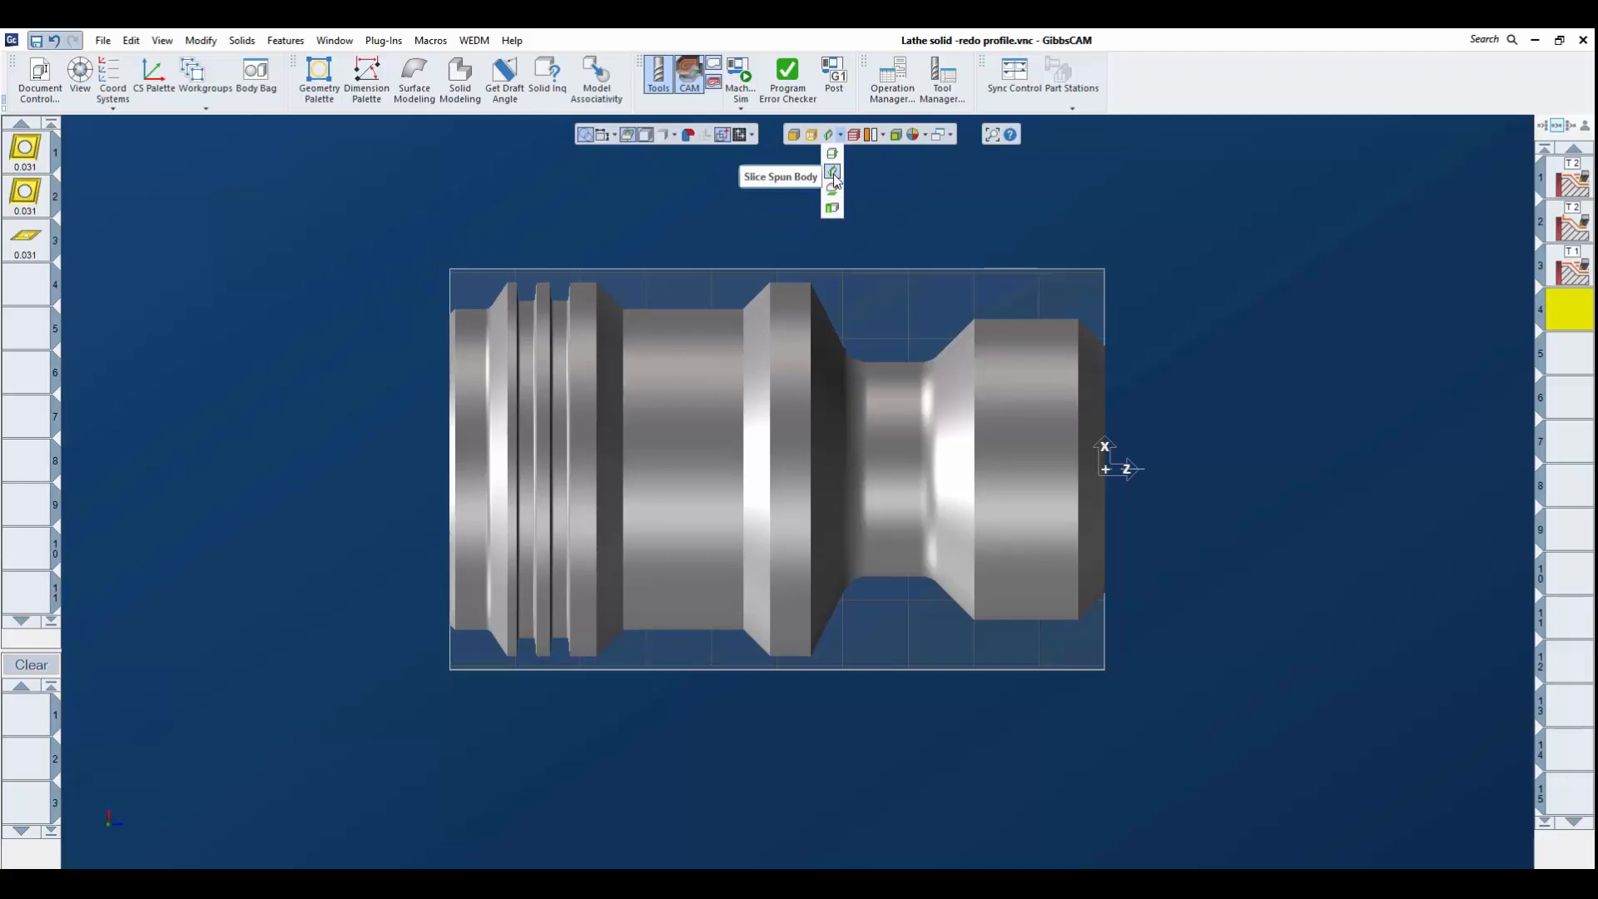
pyautogui.click(832, 171)
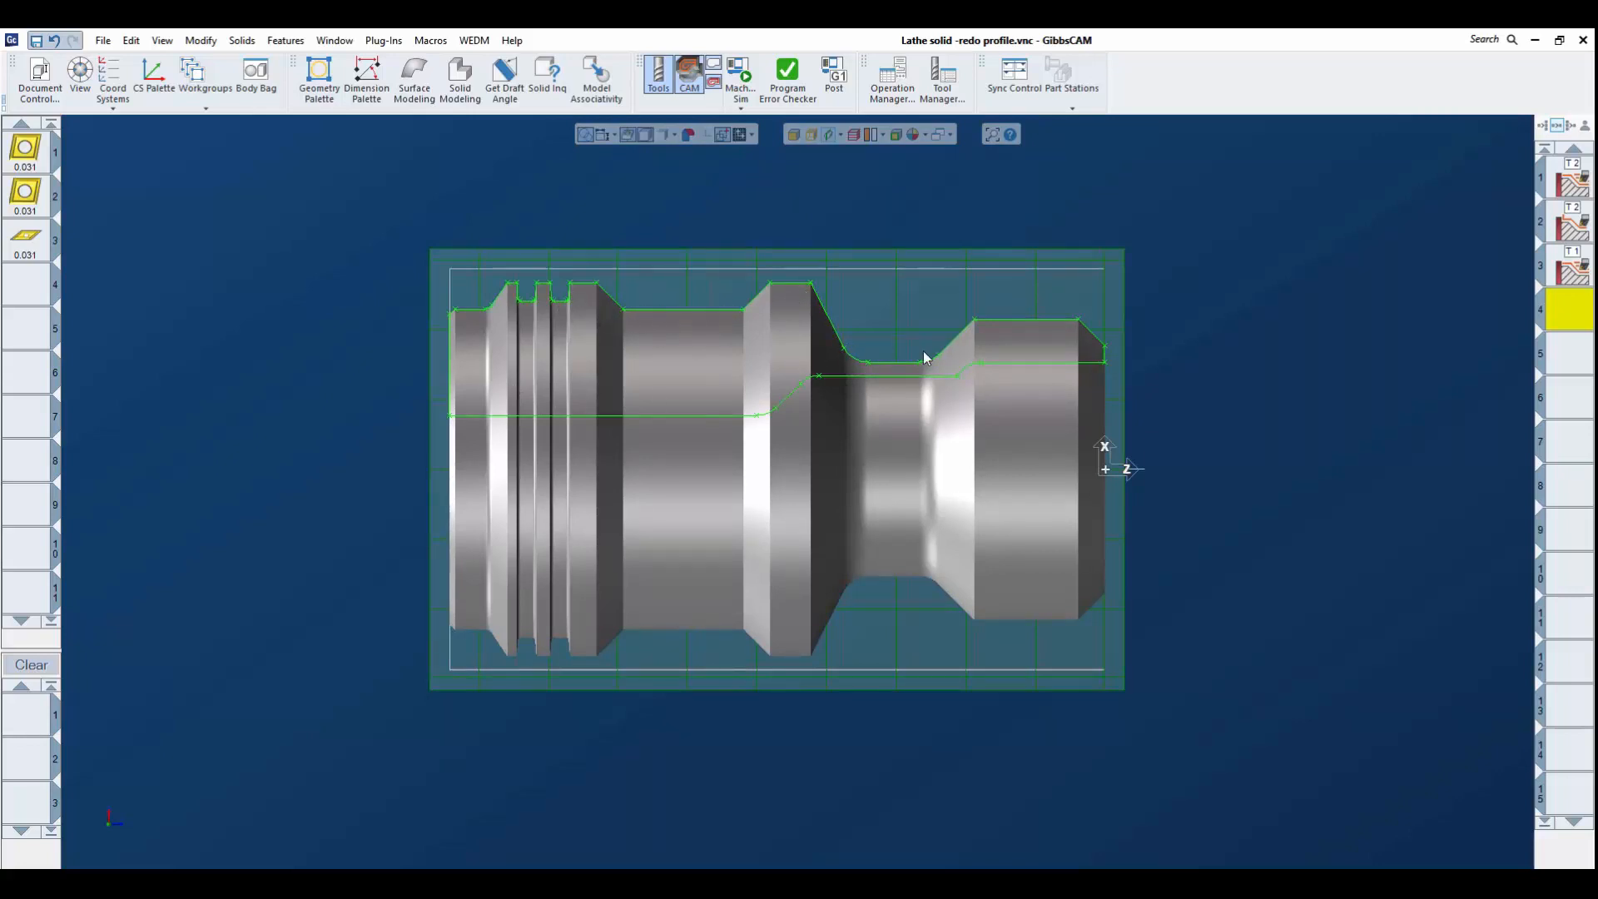
pyautogui.moveTo(1141, 308)
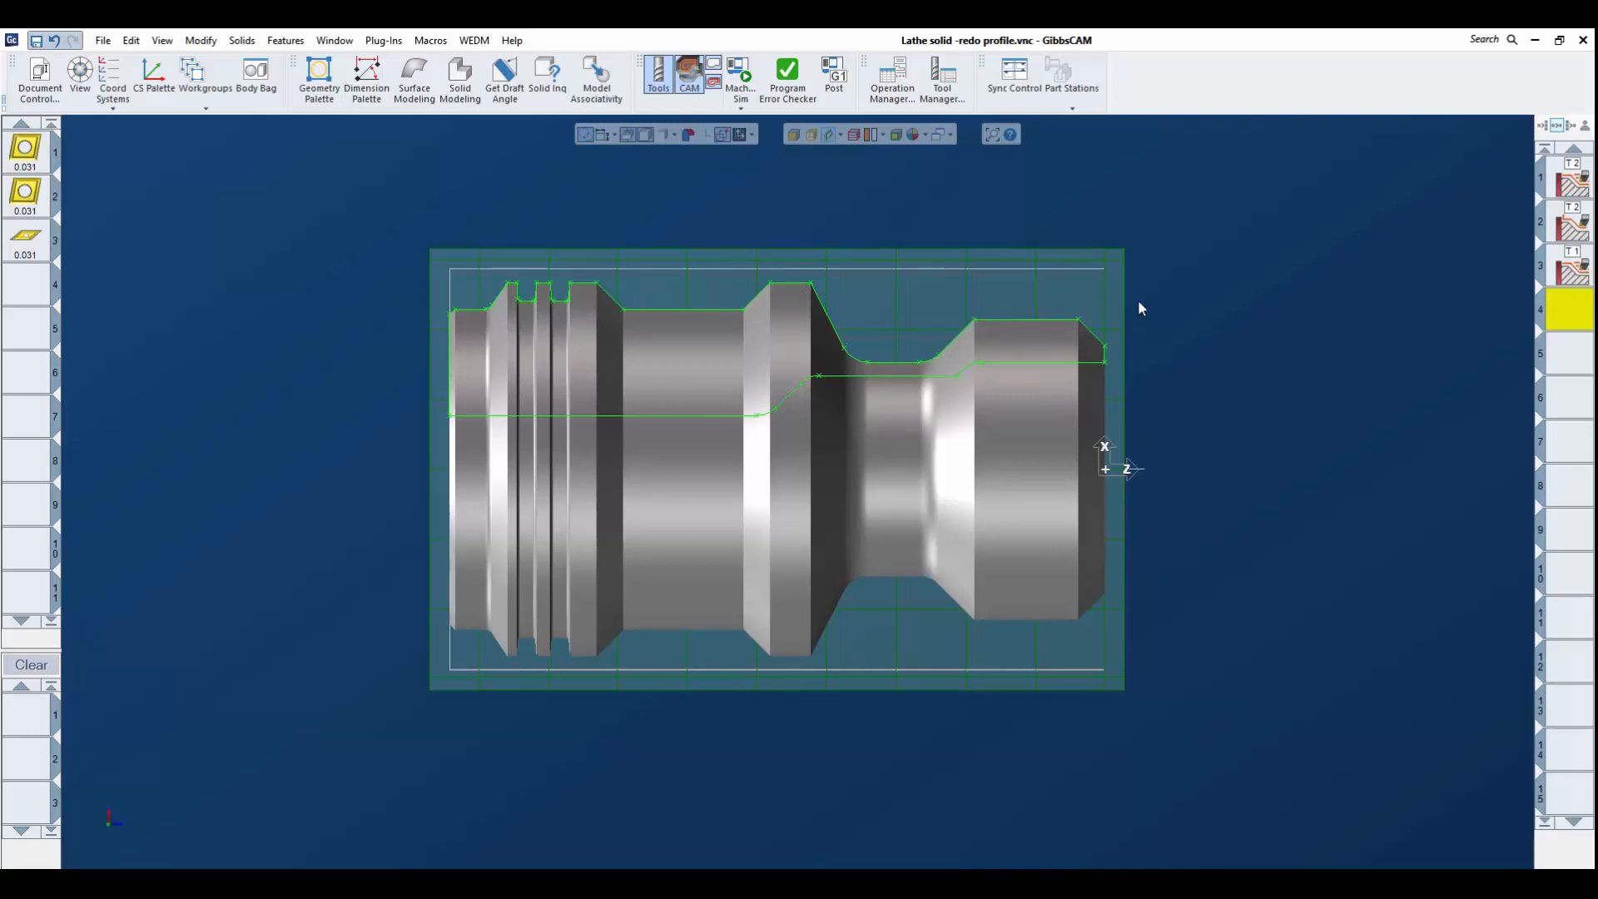
pyautogui.moveTo(25, 720)
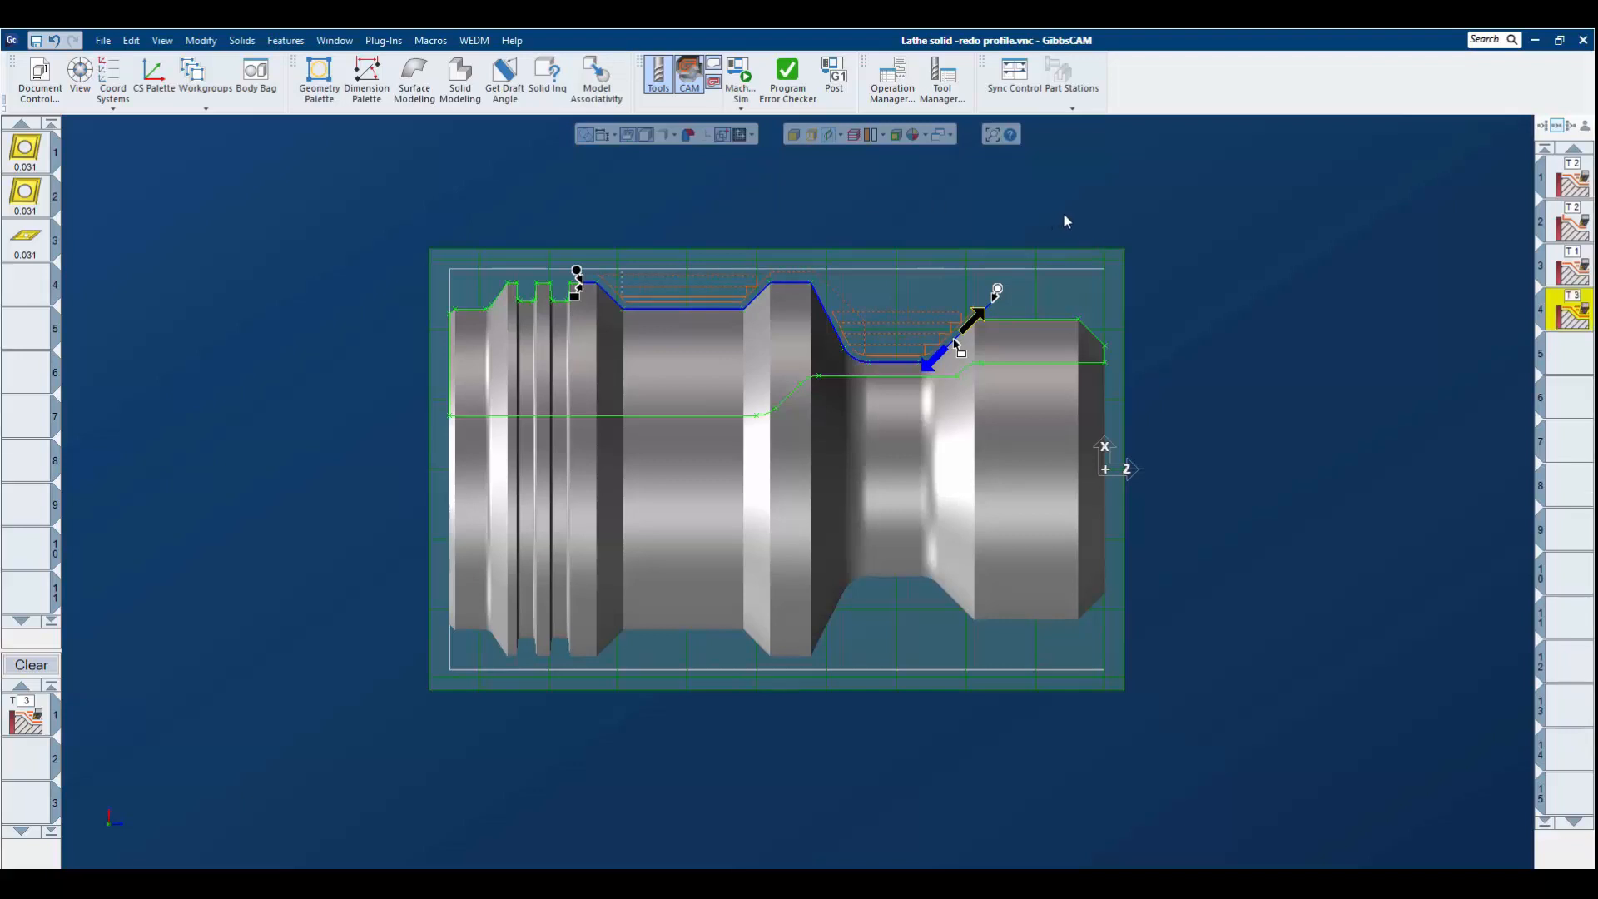
pyautogui.moveTo(867, 337)
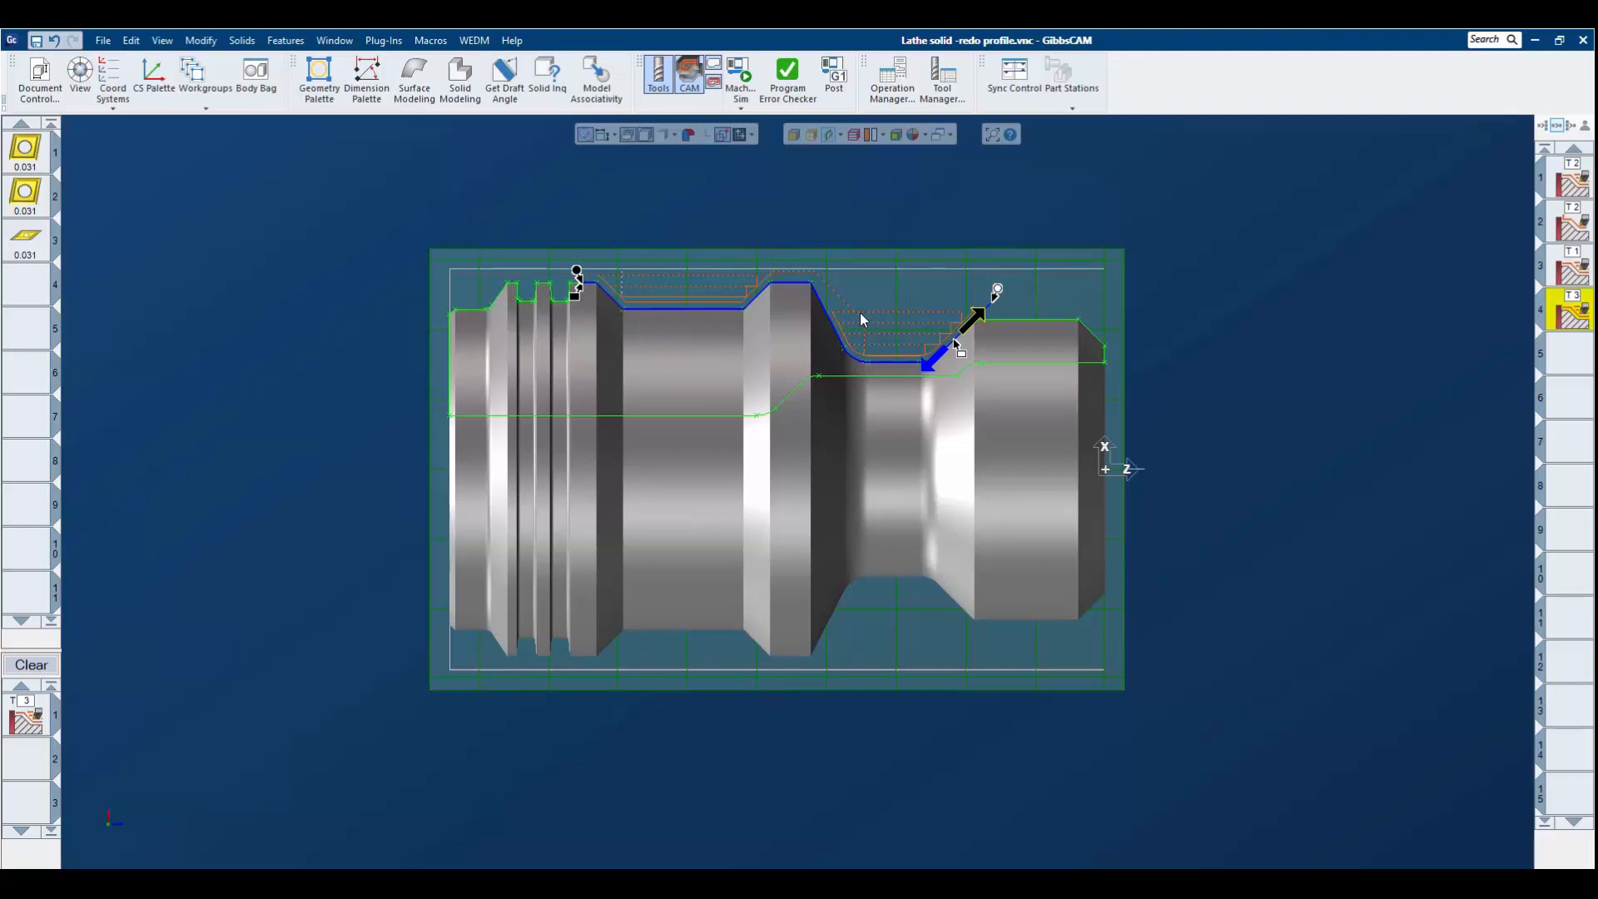
pyautogui.moveTo(799, 298)
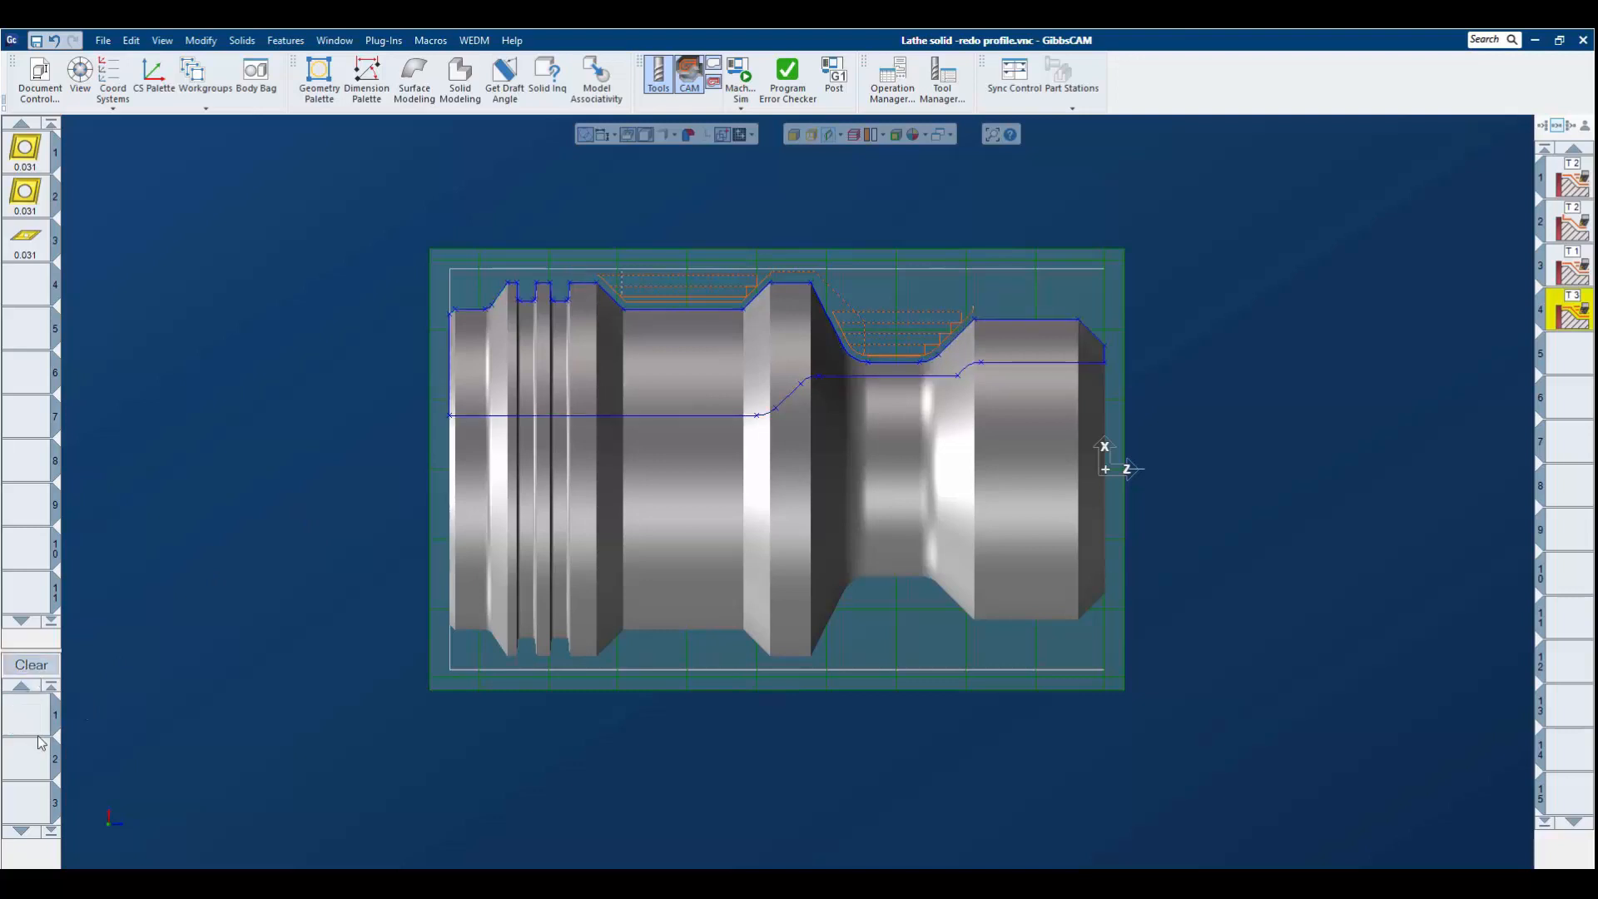
# - Add a T3 contour finishing process as operation 5, then launch Machine Sim
pyautogui.rightClick(33, 734)
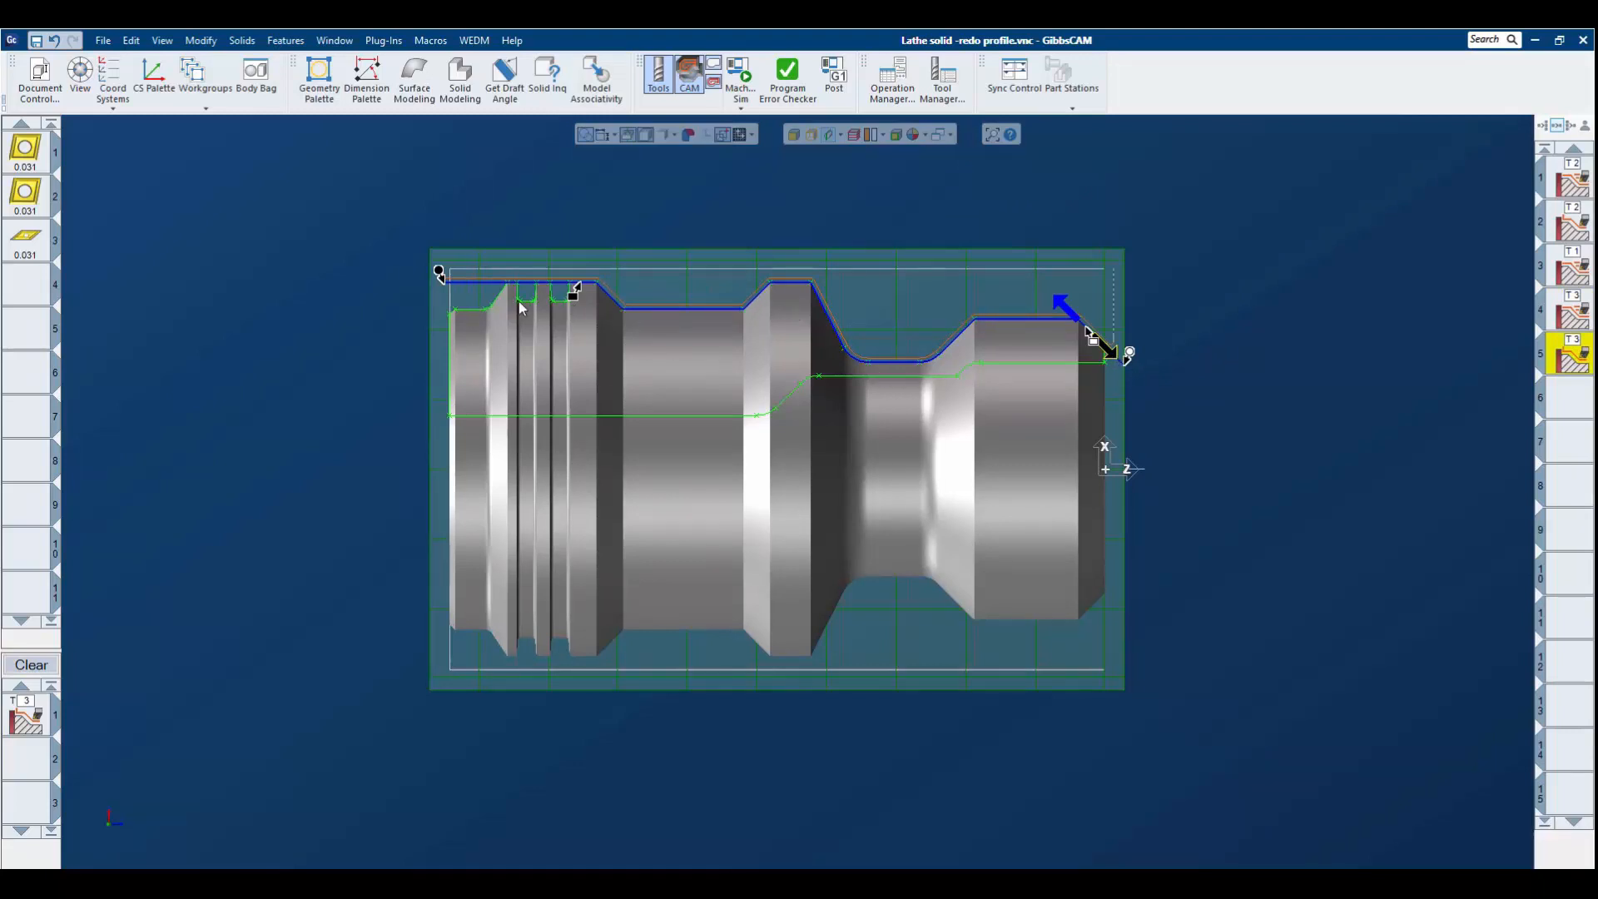
pyautogui.click(738, 71)
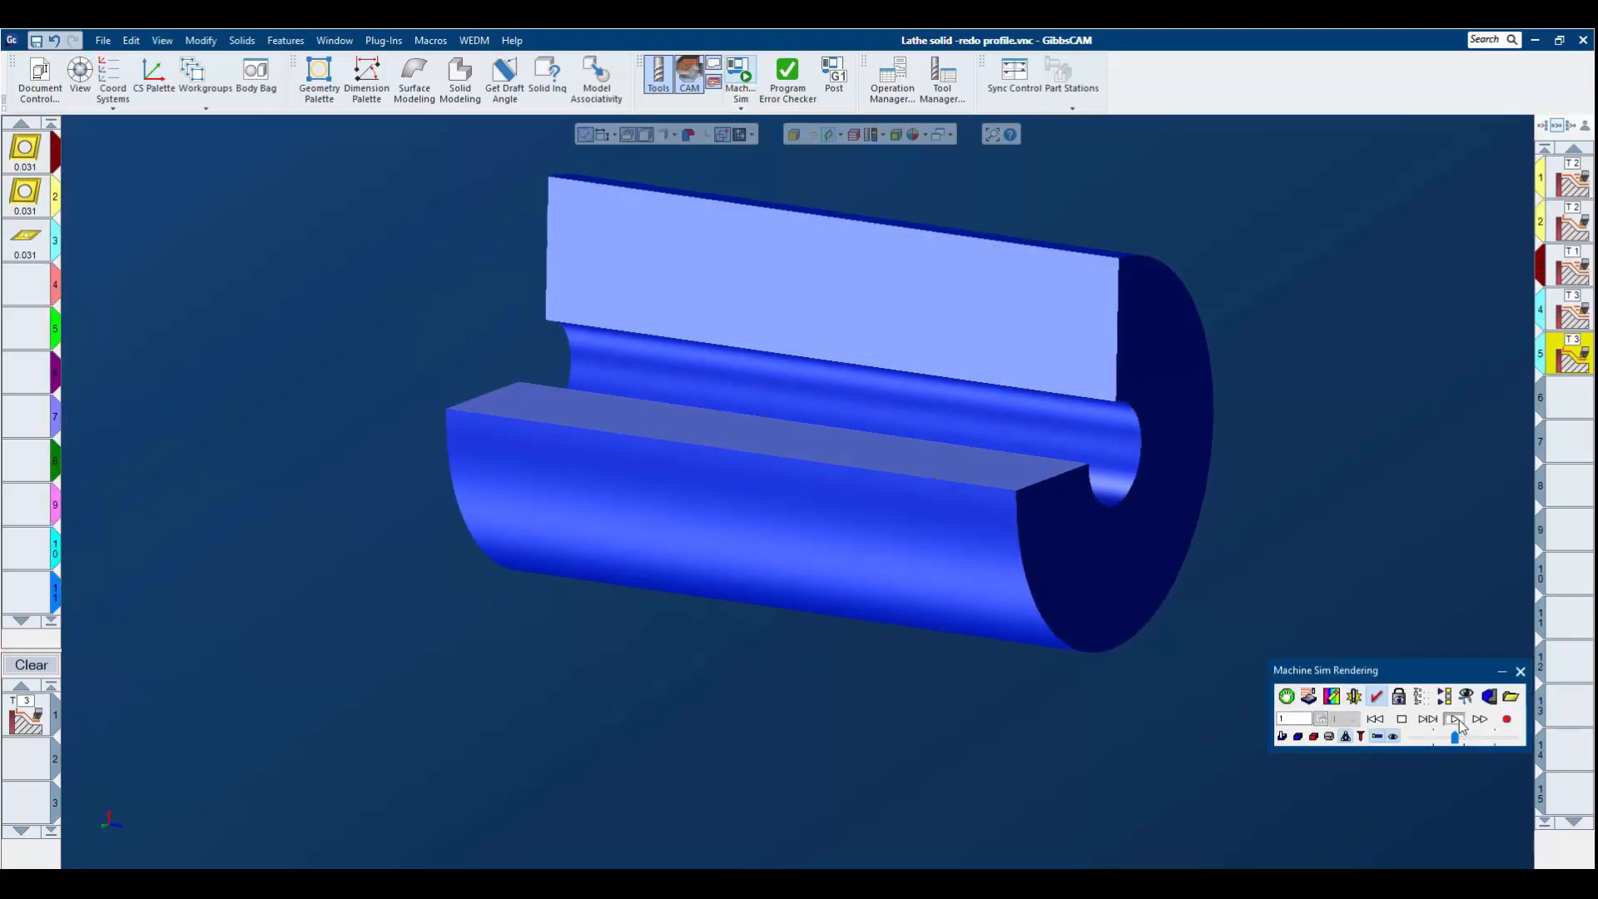
# - Play the roughing and finishing cut simulation in the Machine Sim Rendering window
pyautogui.click(1456, 718)
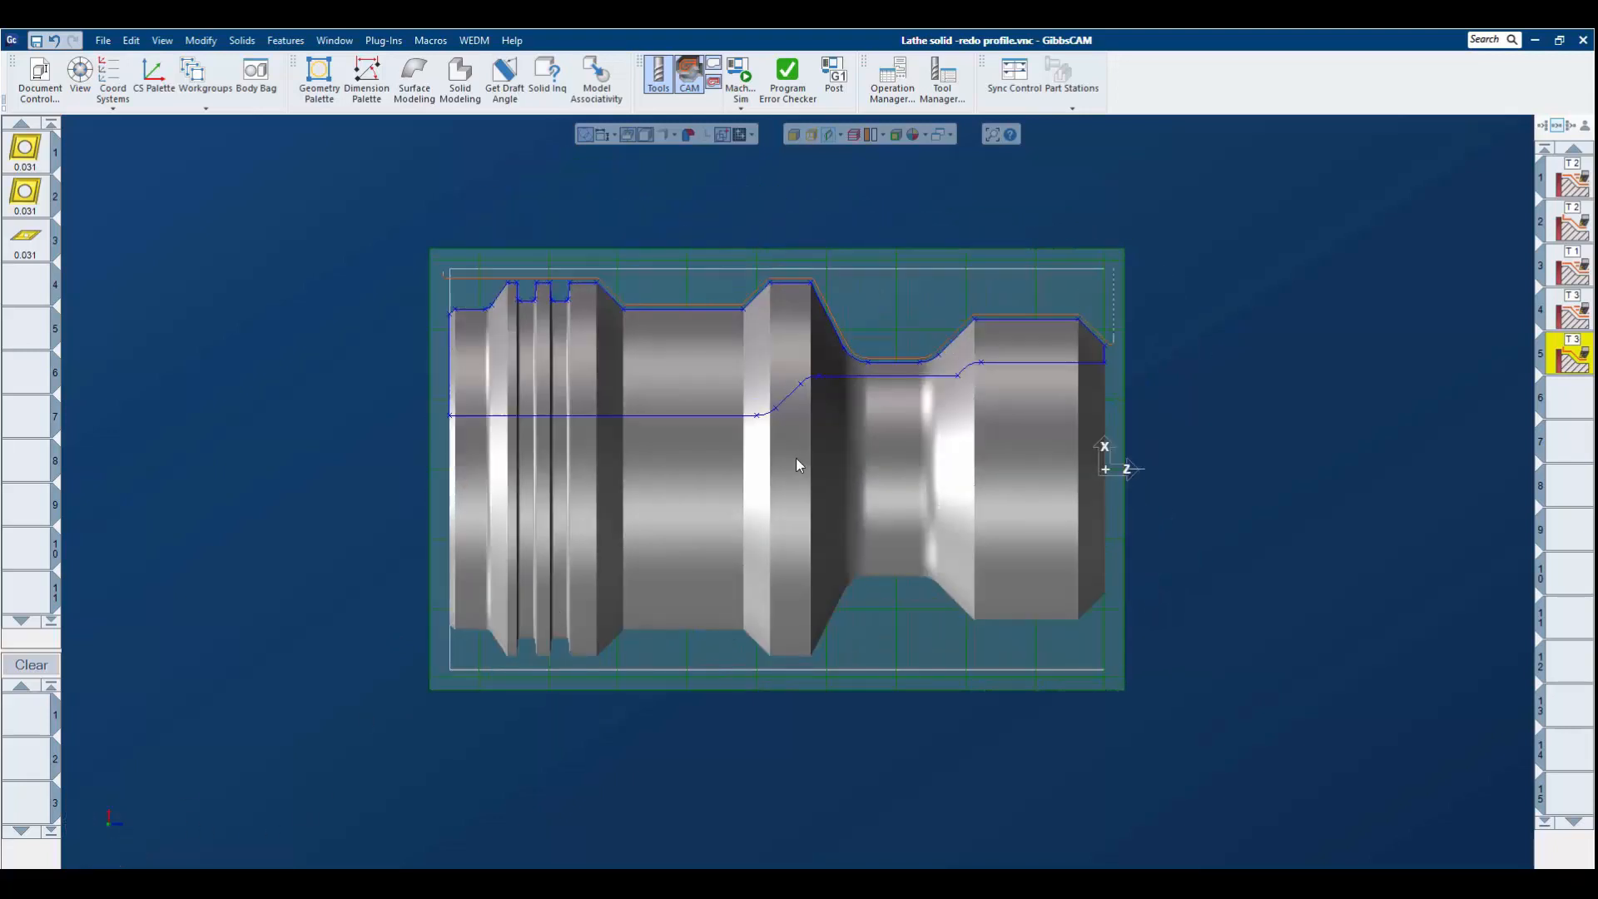
# - Store the original solid in the Body Bag and import 'Lathe solid SMALLER redo.x_t'
pyautogui.click(255, 74)
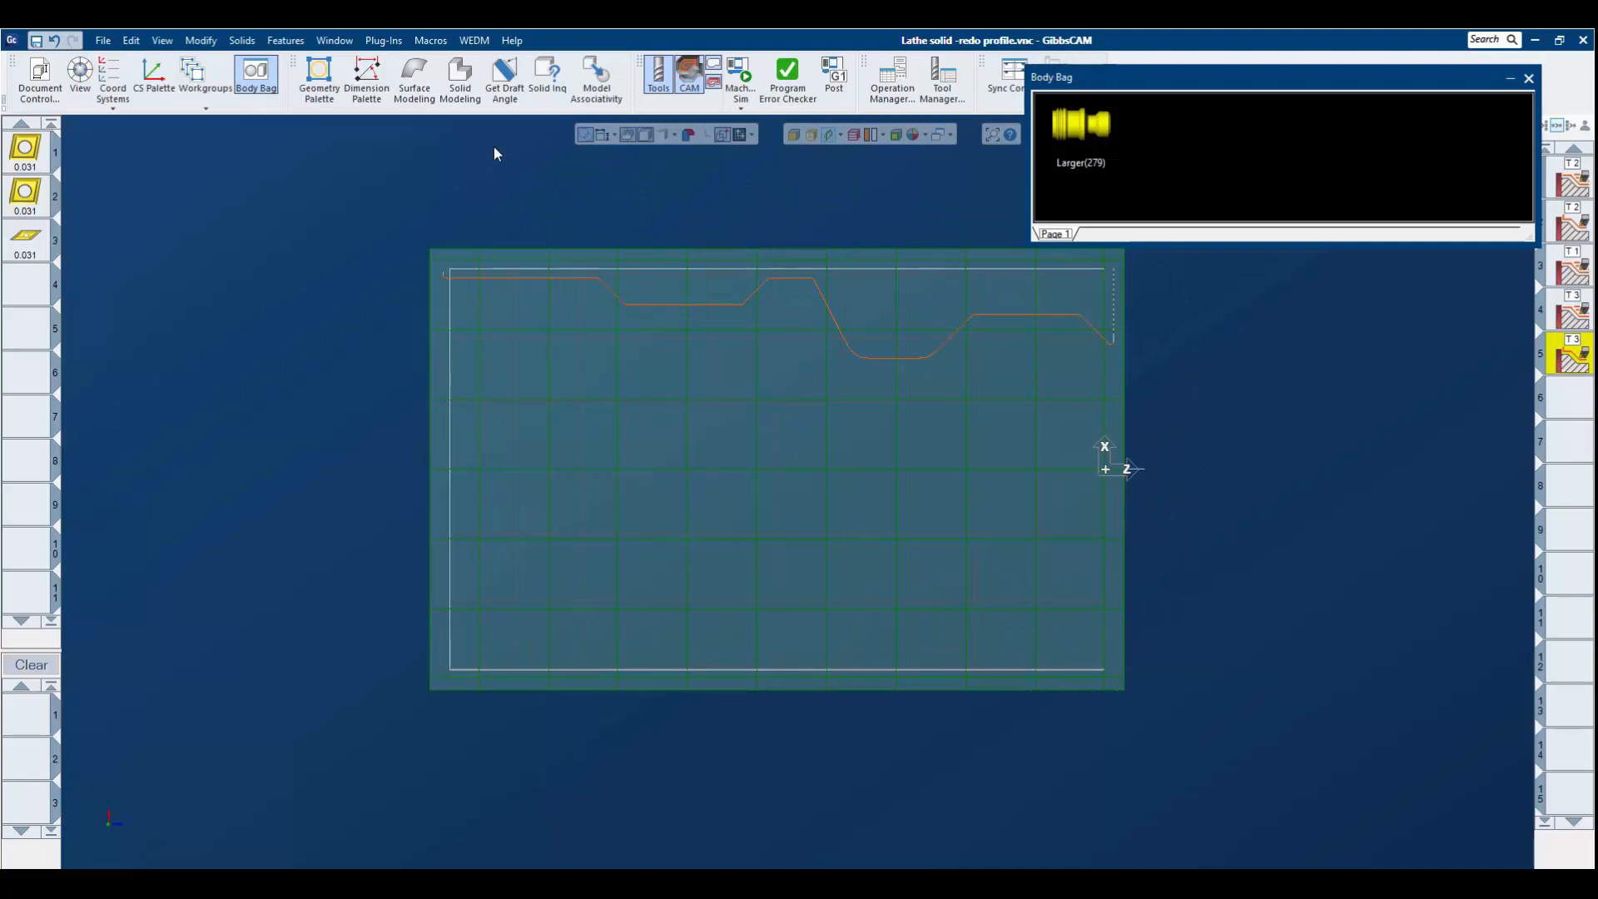
pyautogui.click(103, 39)
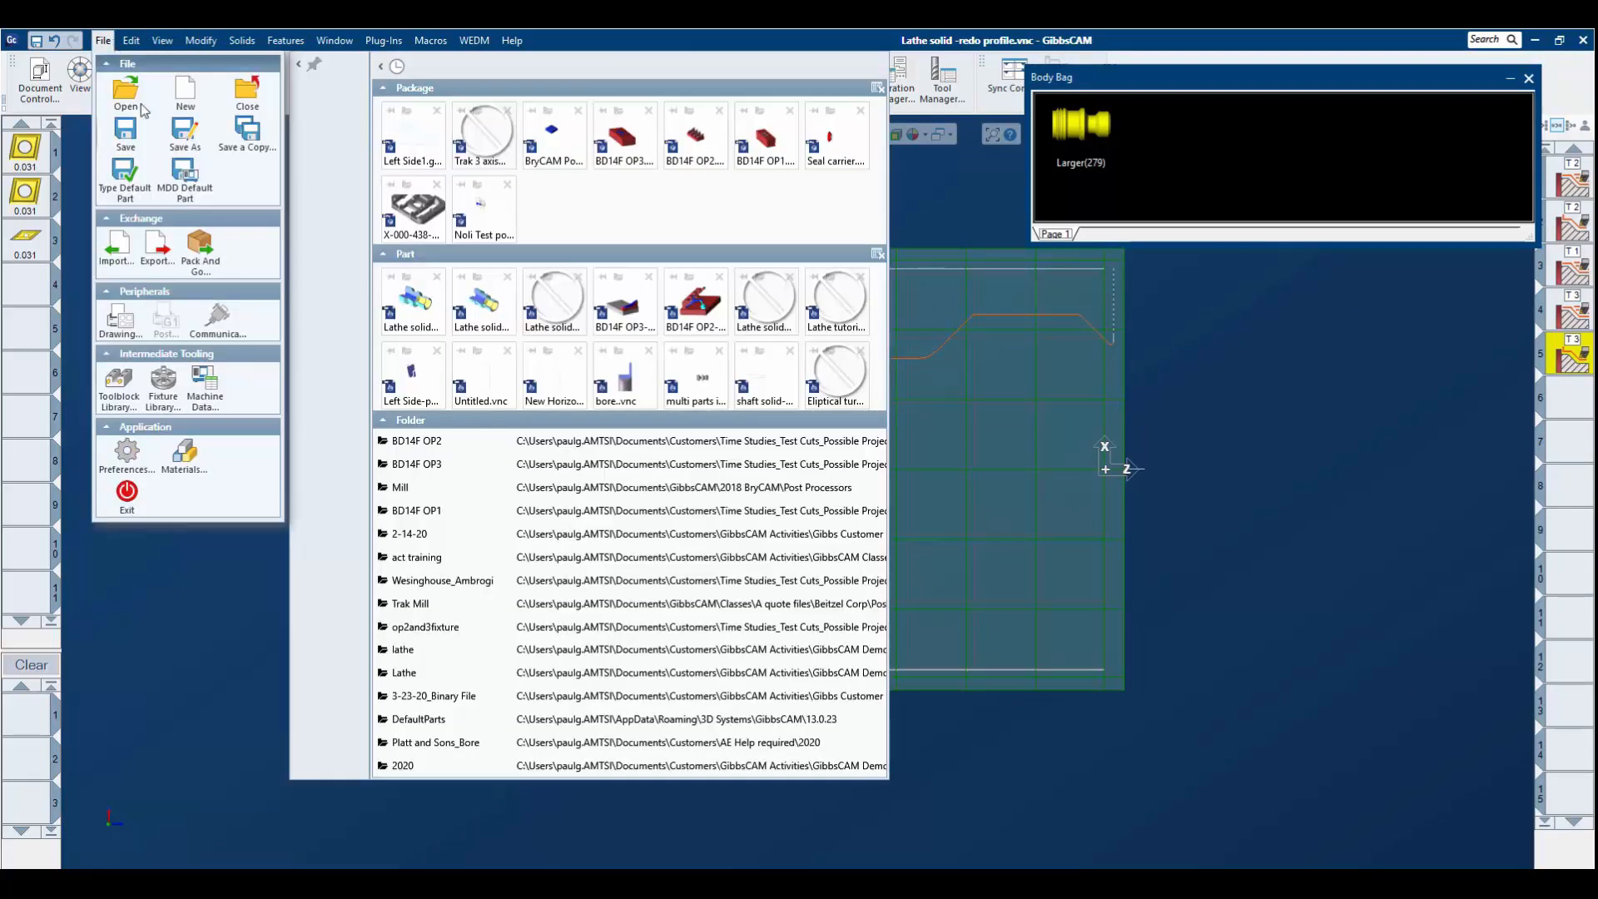
pyautogui.click(117, 245)
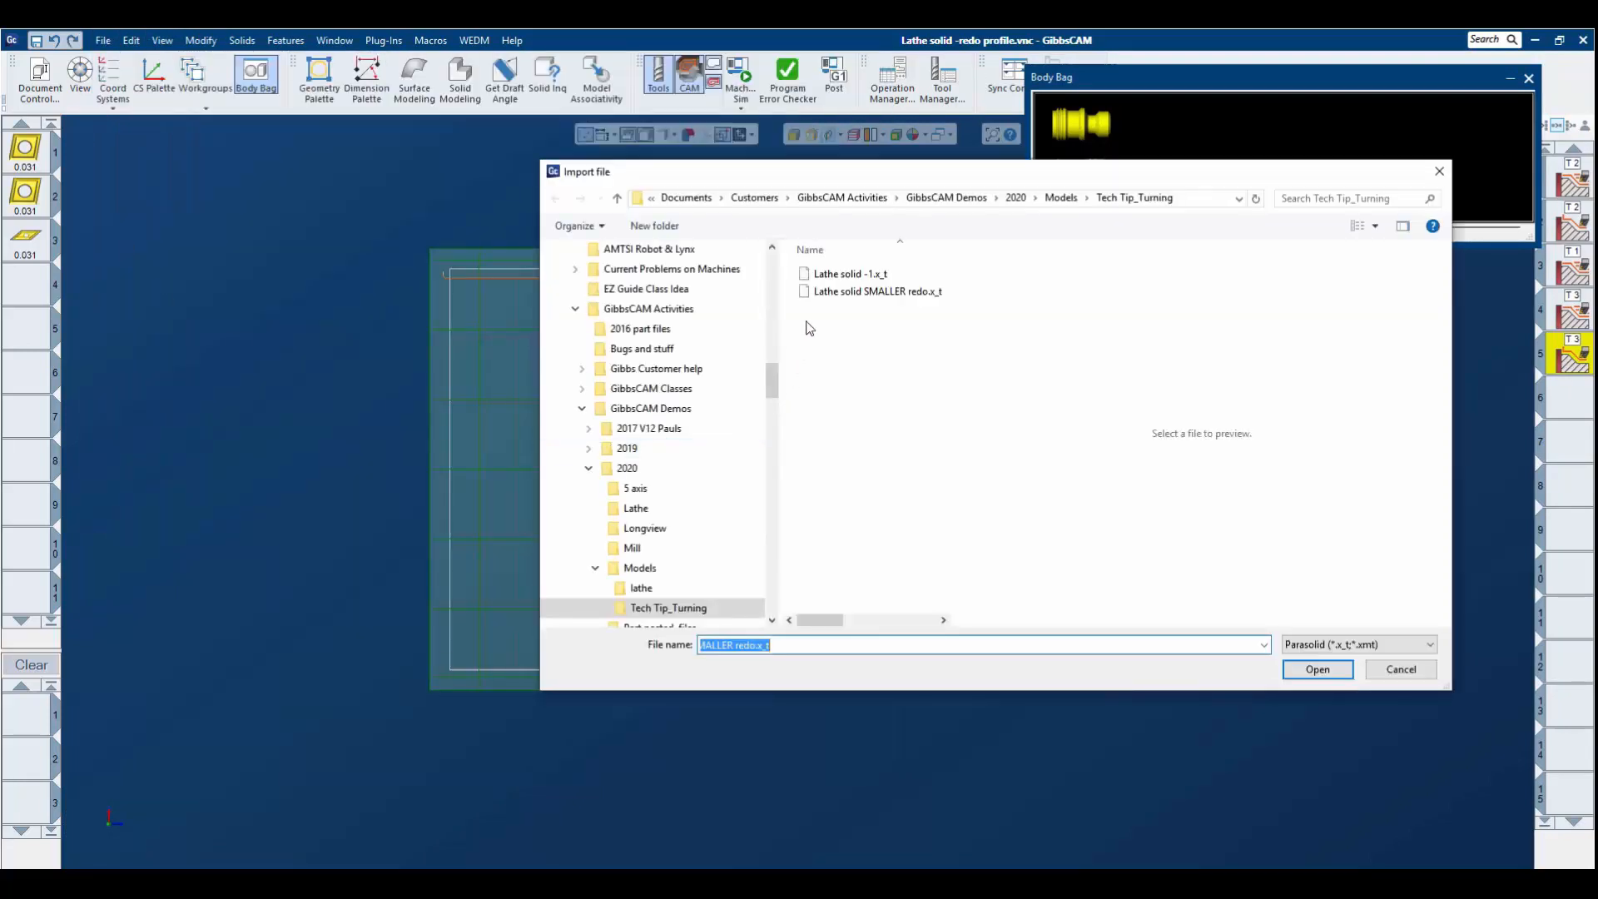
pyautogui.click(877, 292)
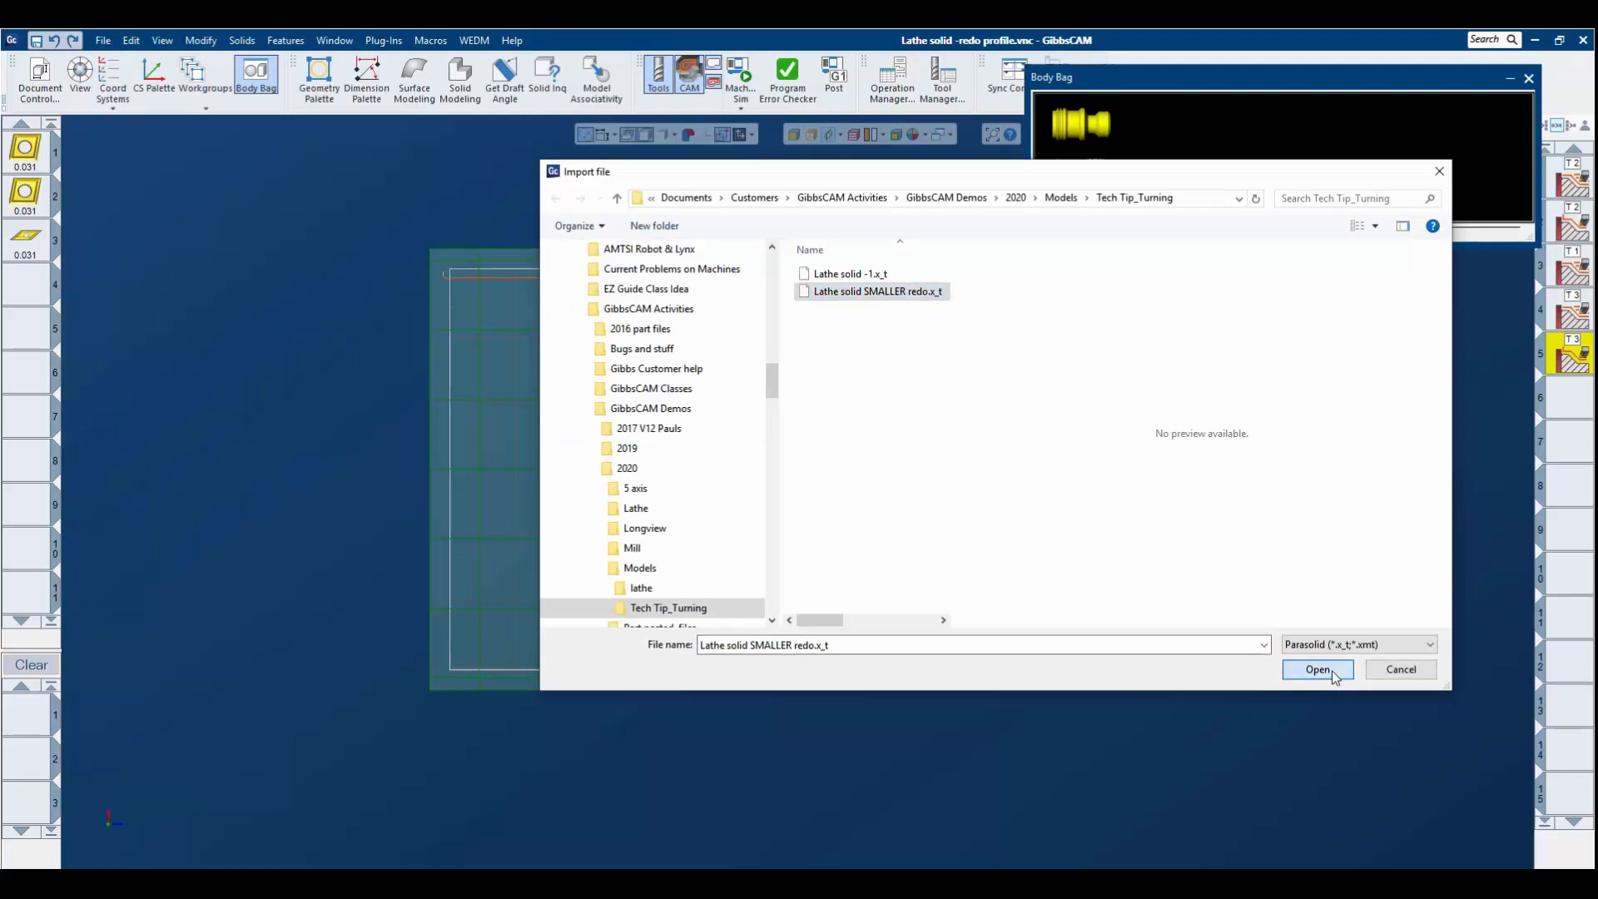
pyautogui.click(1318, 670)
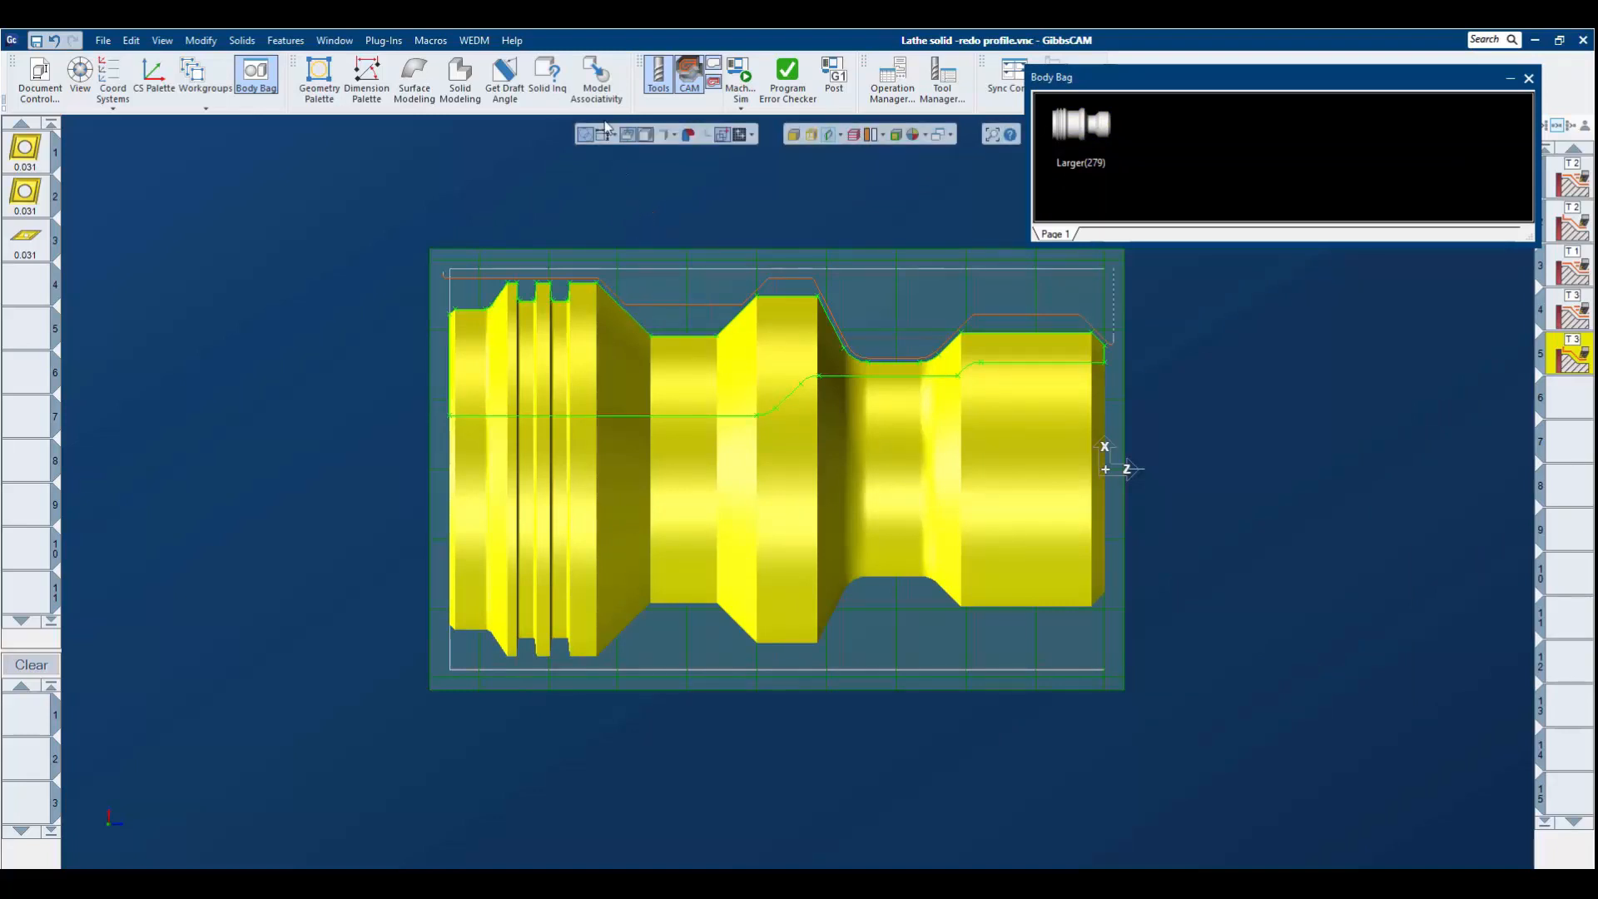
pyautogui.moveTo(594, 79)
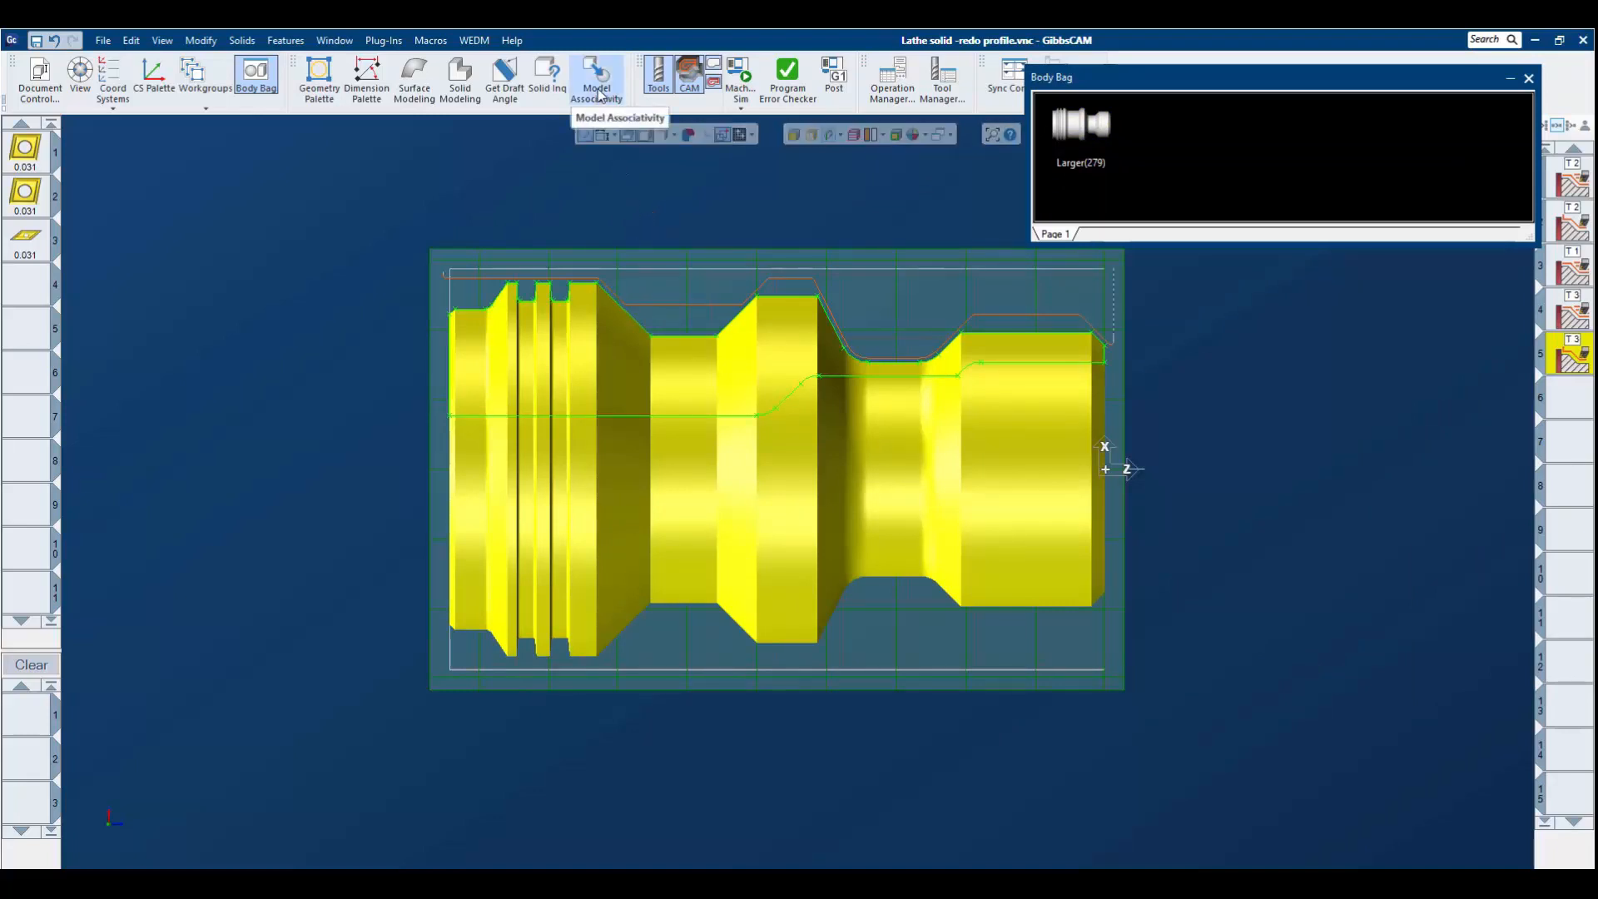
# - In Model Associativity, replace the first solid with the smaller solid for all operations, redoing modified ops
pyautogui.click(596, 75)
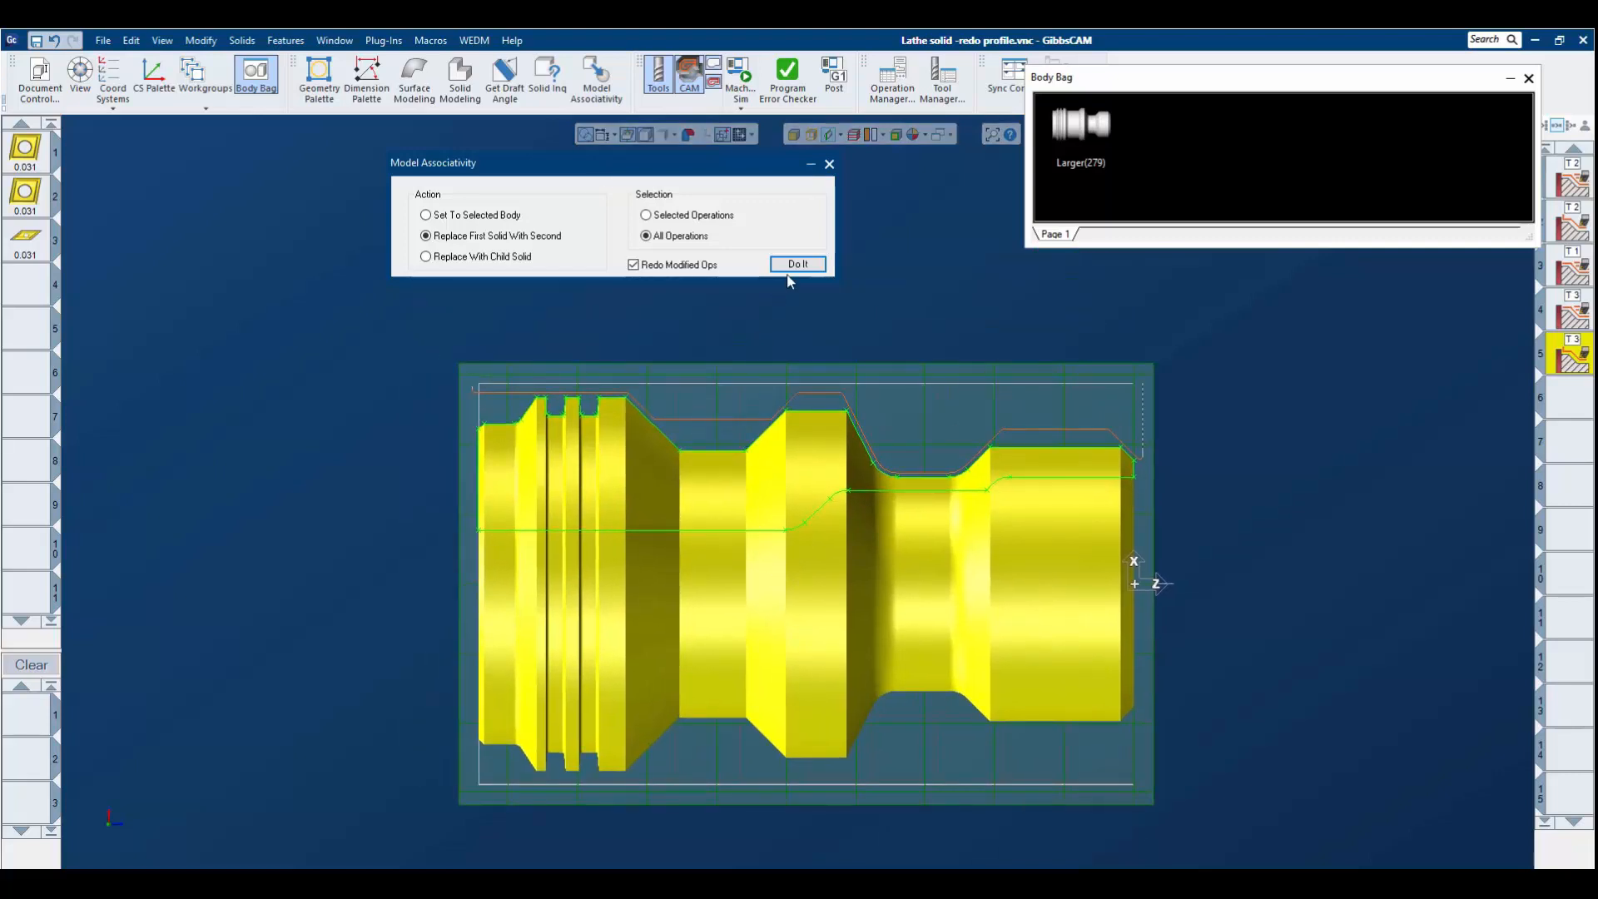
pyautogui.click(797, 264)
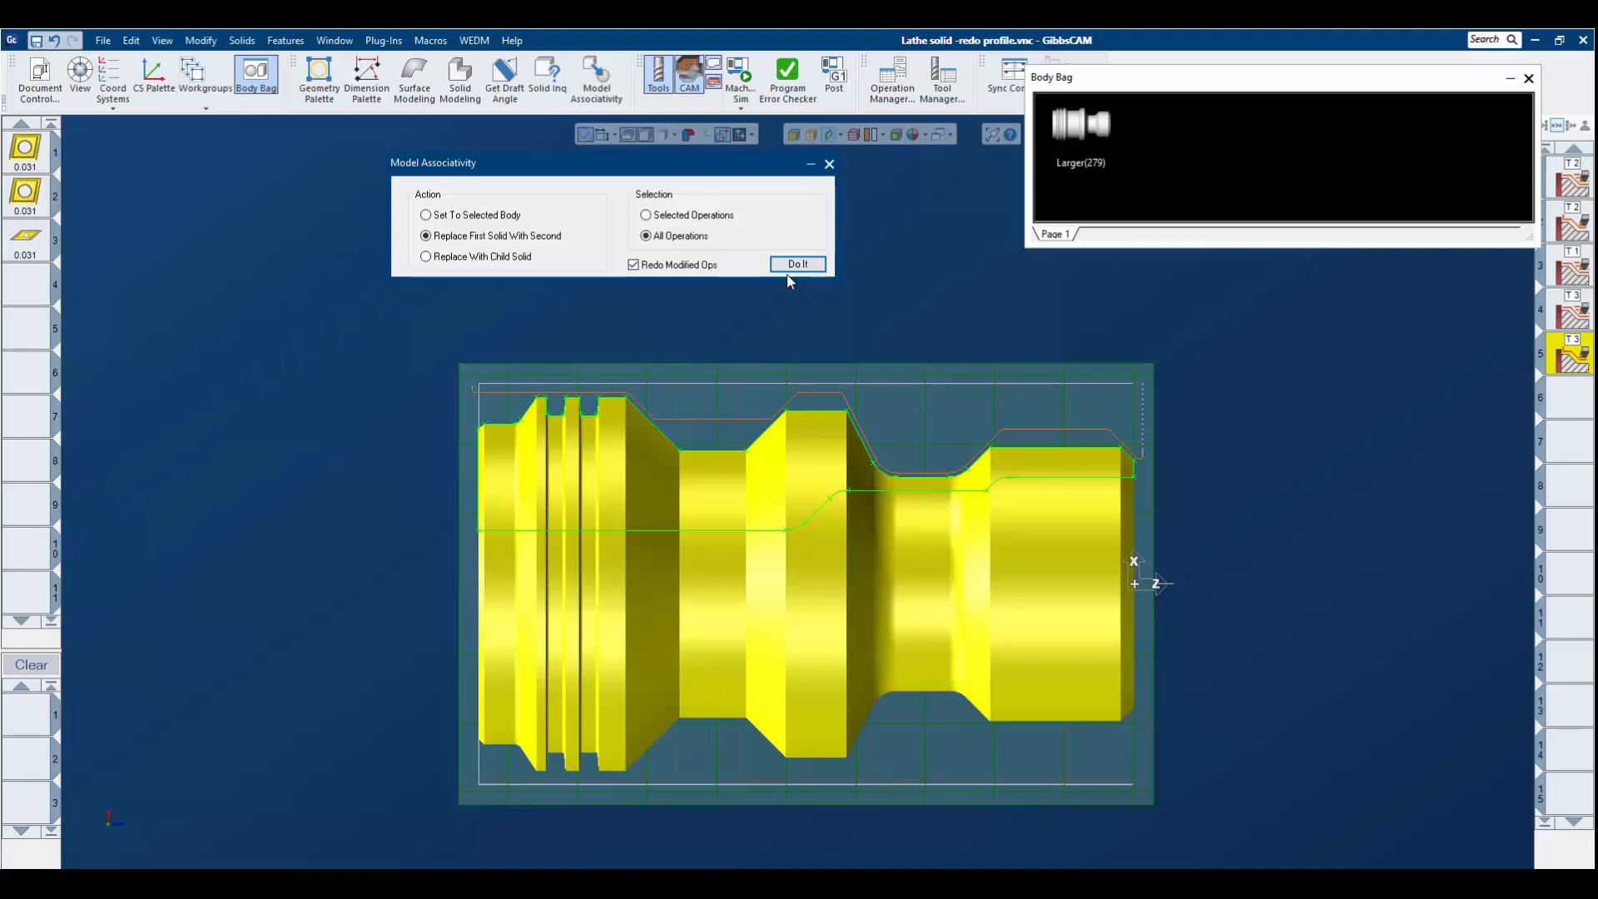
pyautogui.moveTo(479, 208)
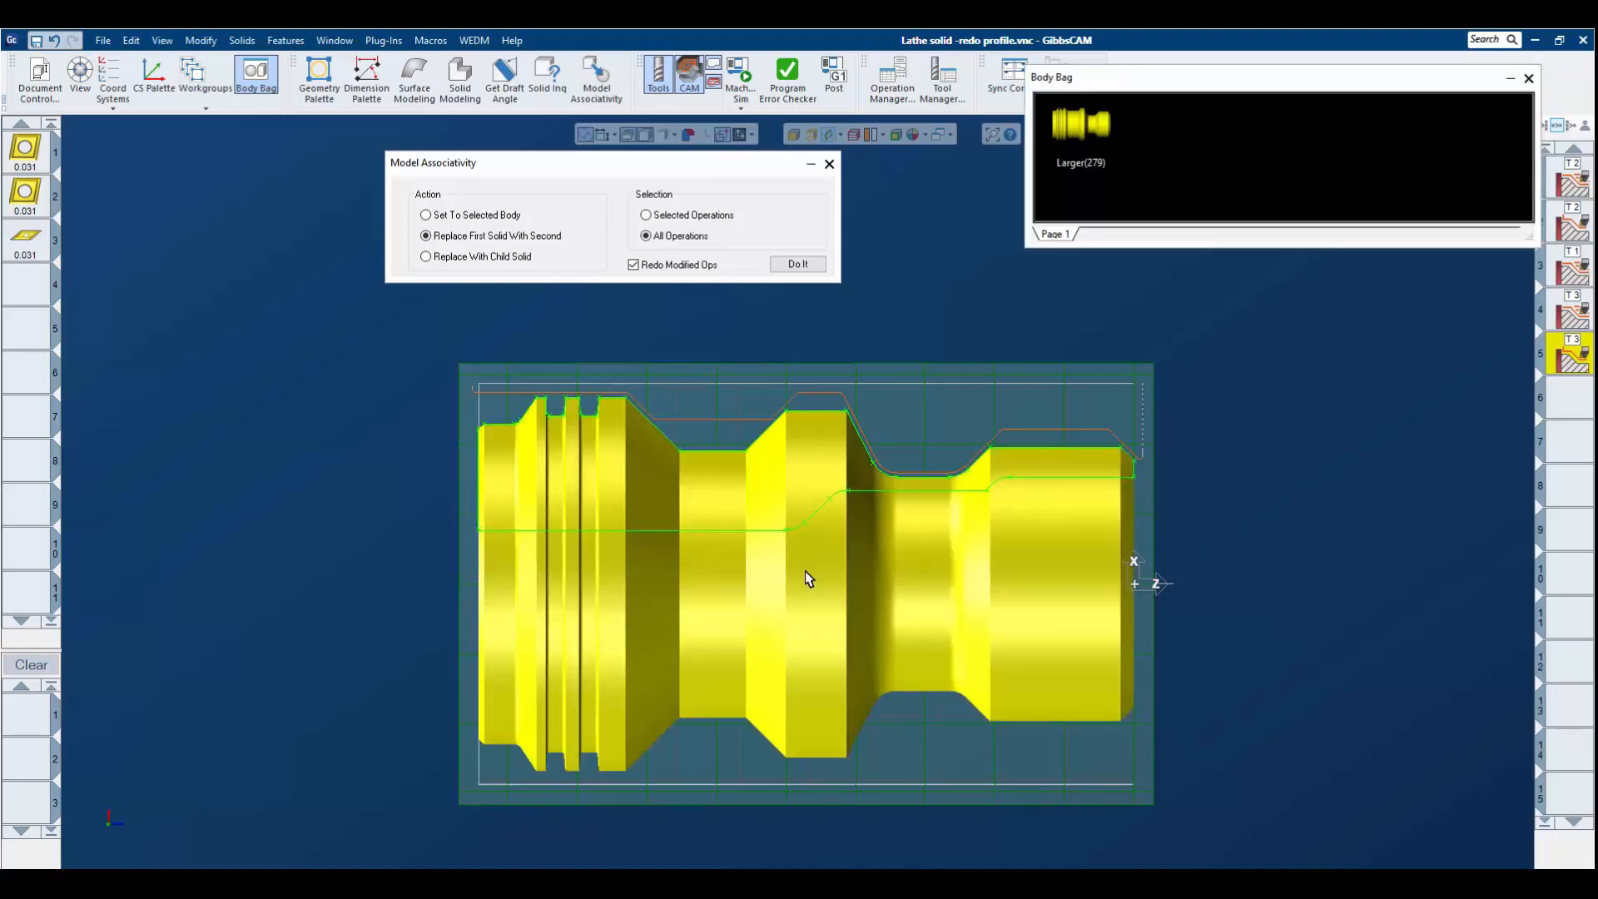
pyautogui.click(633, 265)
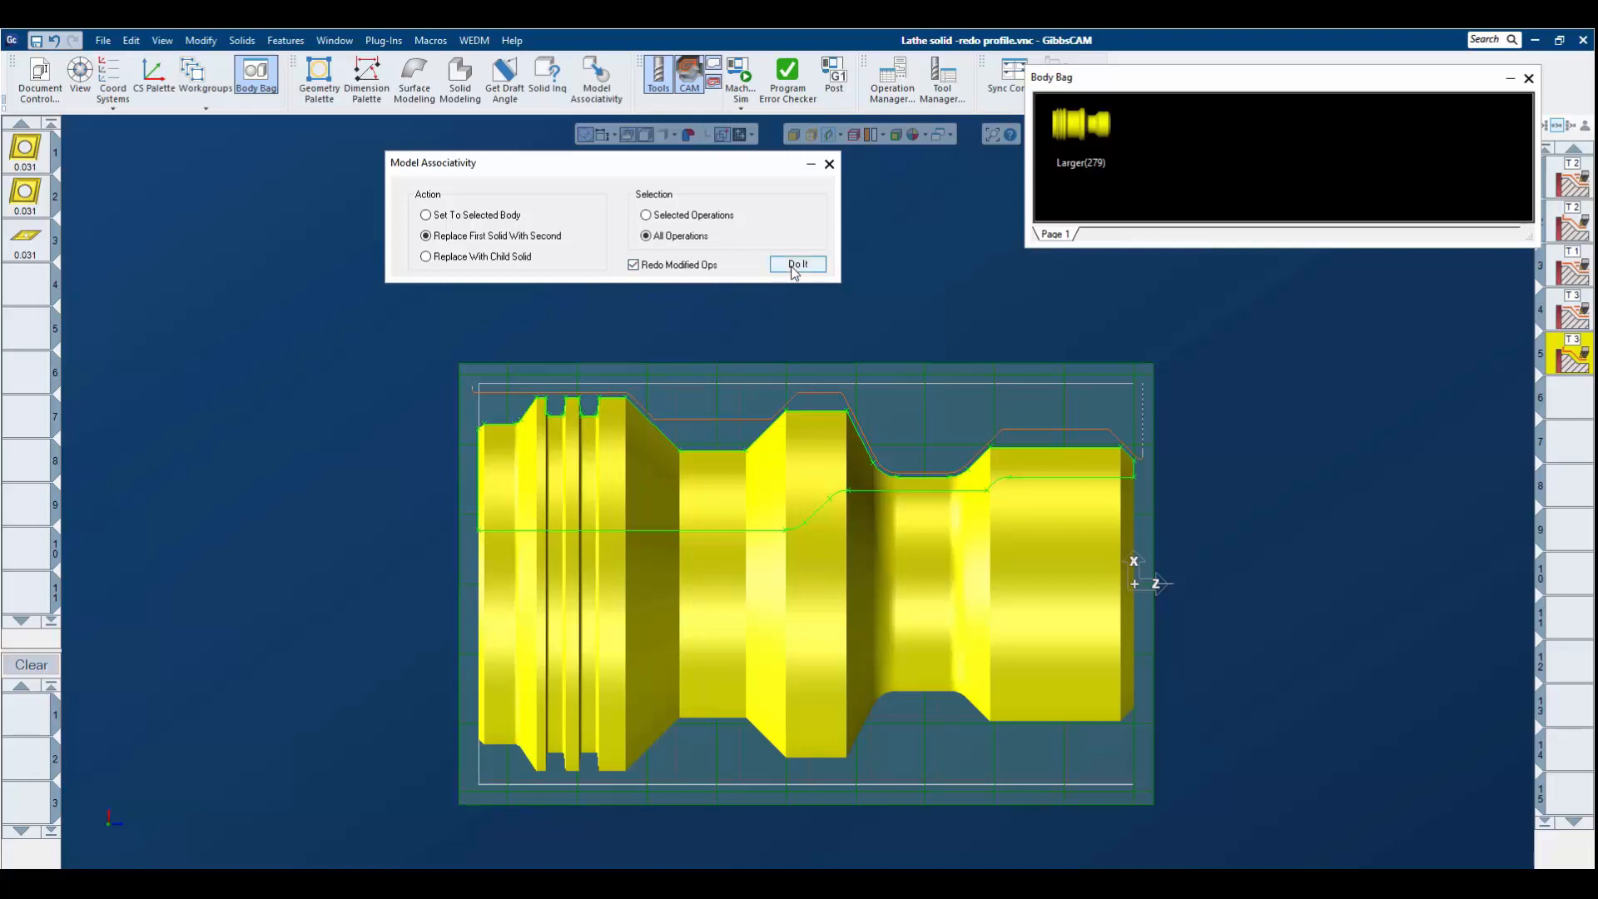
pyautogui.click(798, 264)
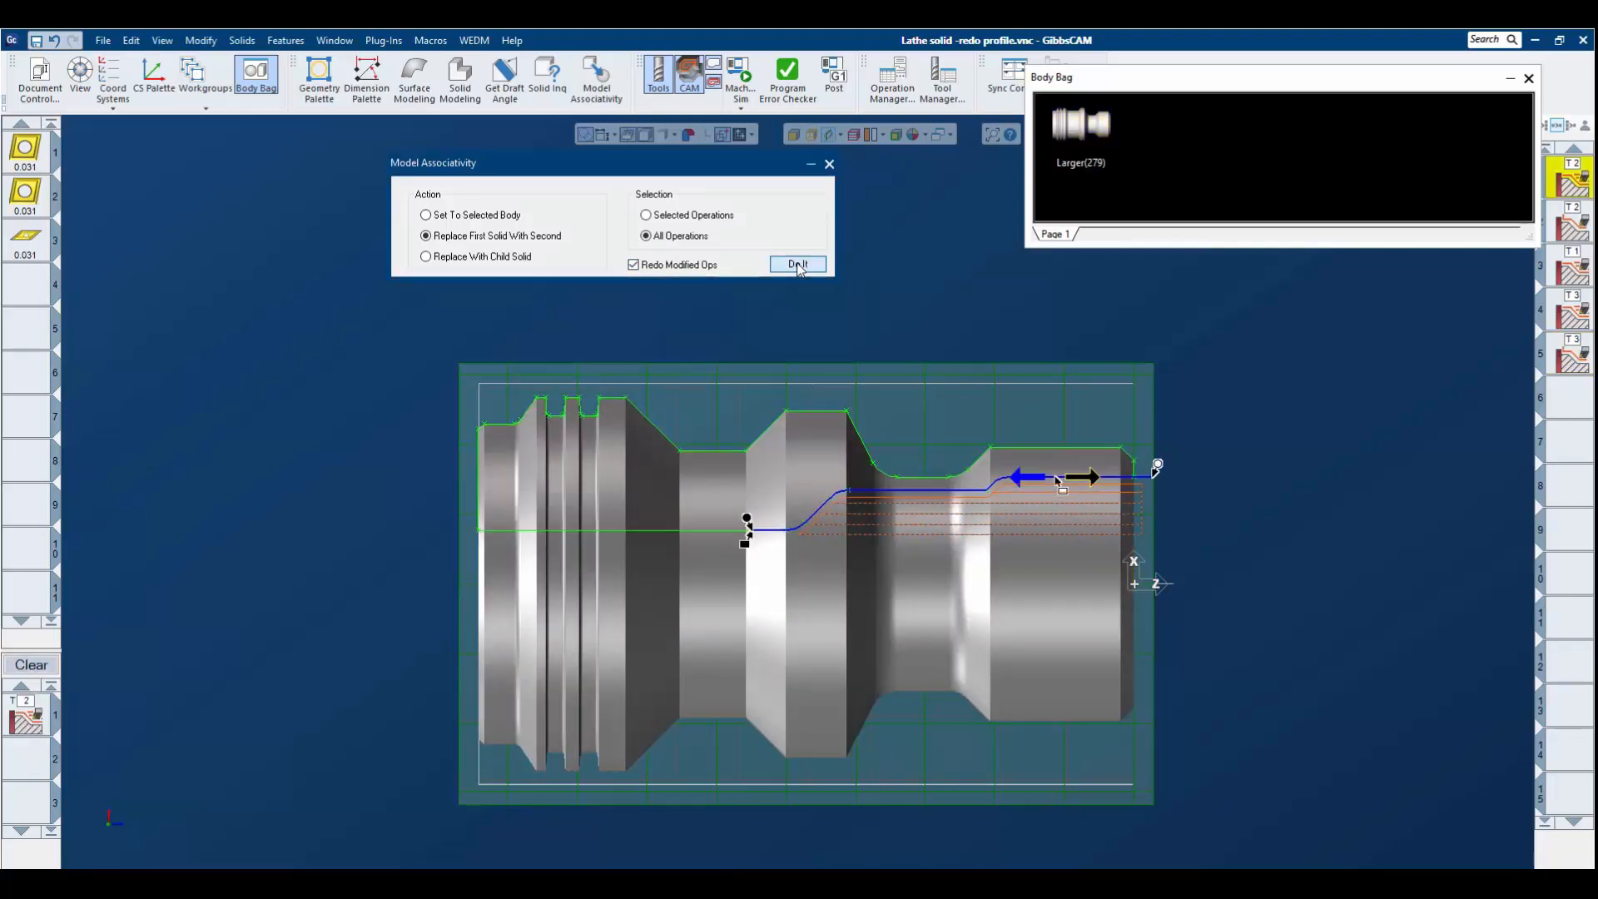
pyautogui.click(797, 264)
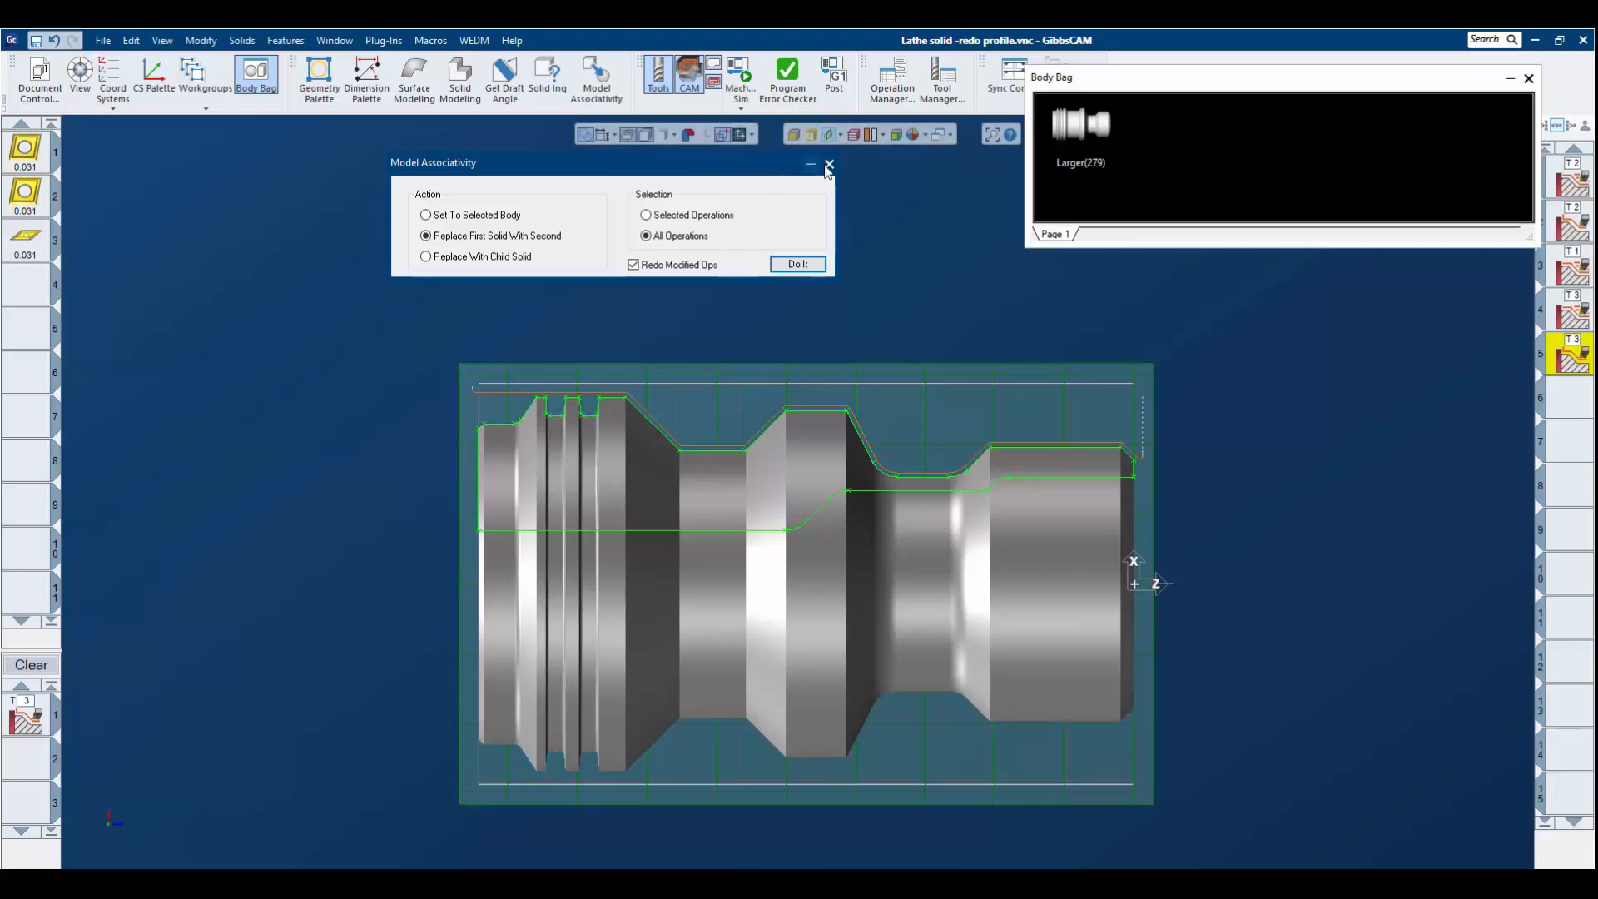
pyautogui.click(828, 163)
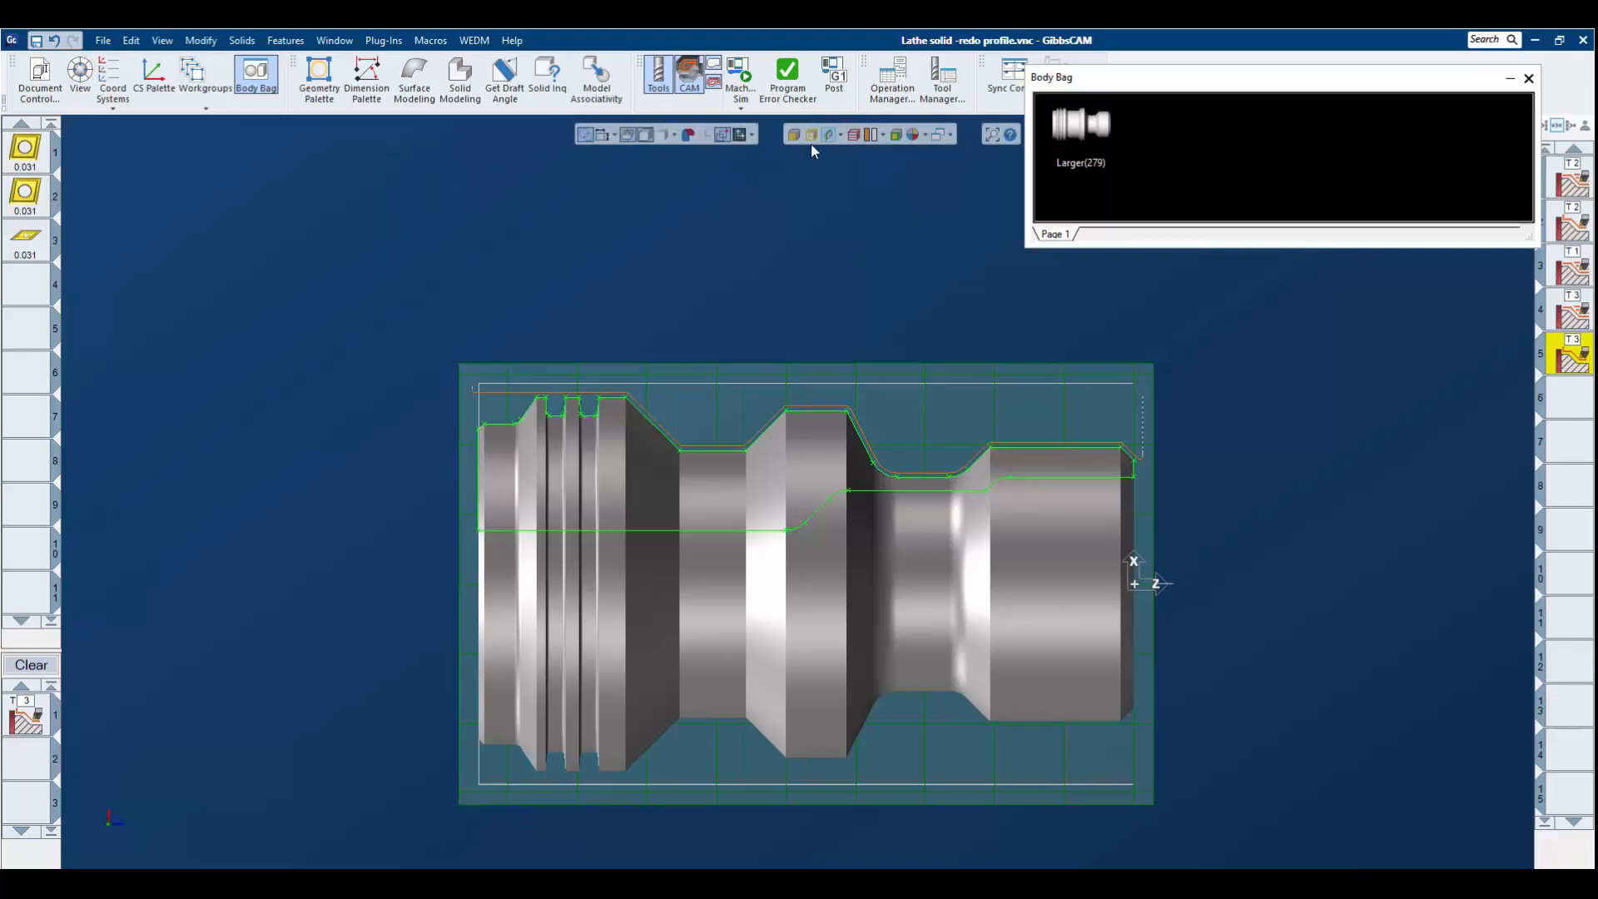
# - Run and close a Machine Sim of the regenerated toolpaths on the smaller solid
pyautogui.click(740, 79)
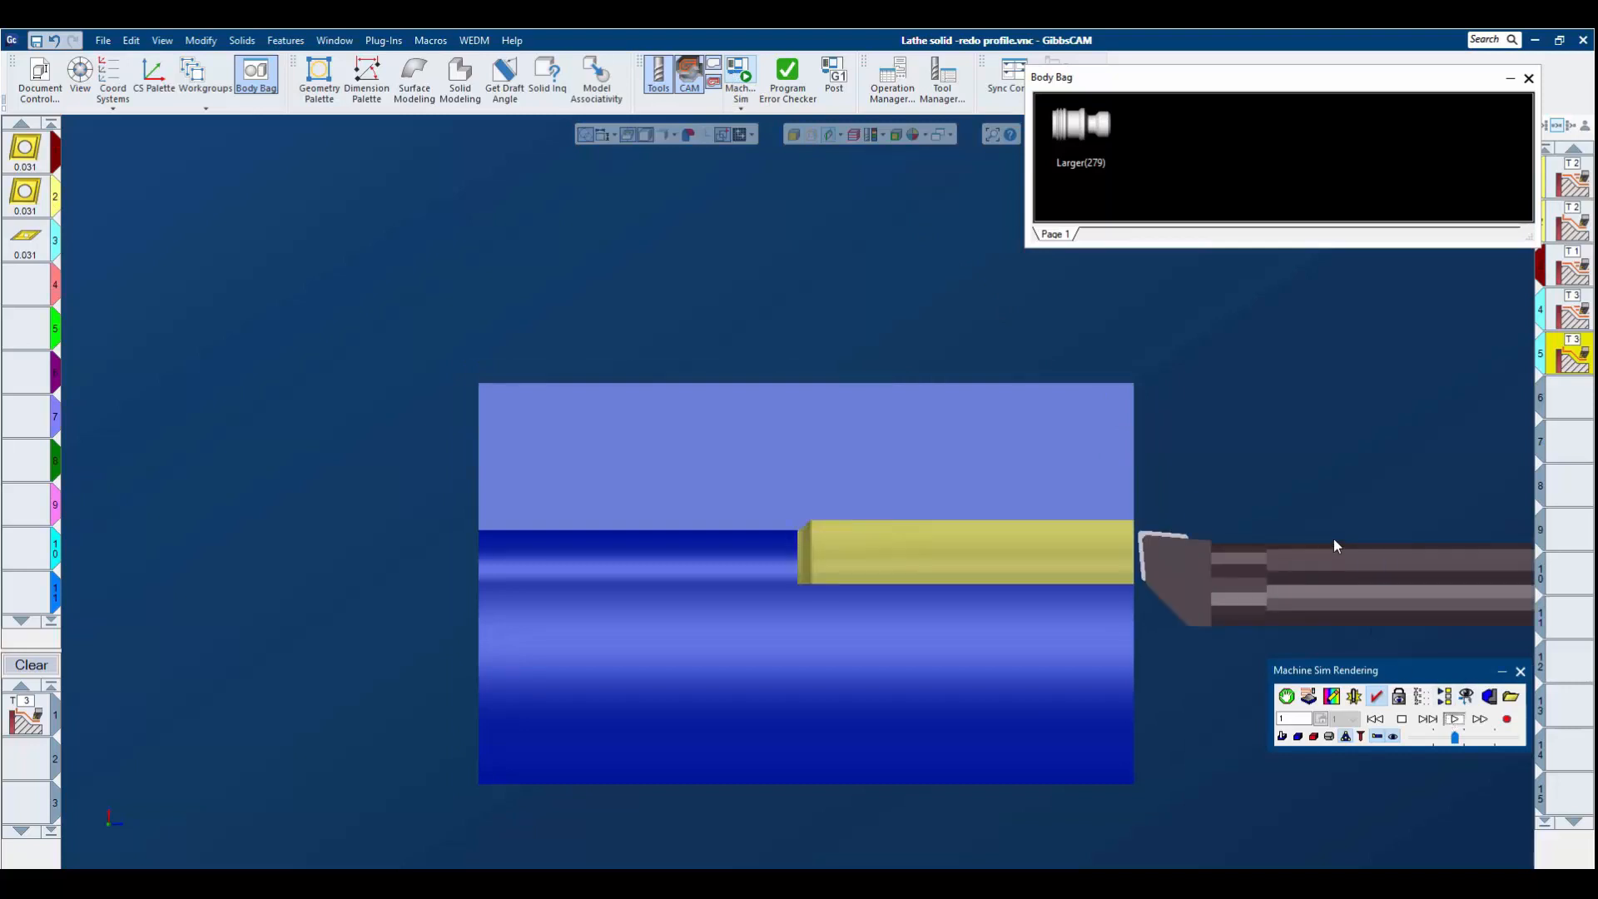
pyautogui.click(1454, 718)
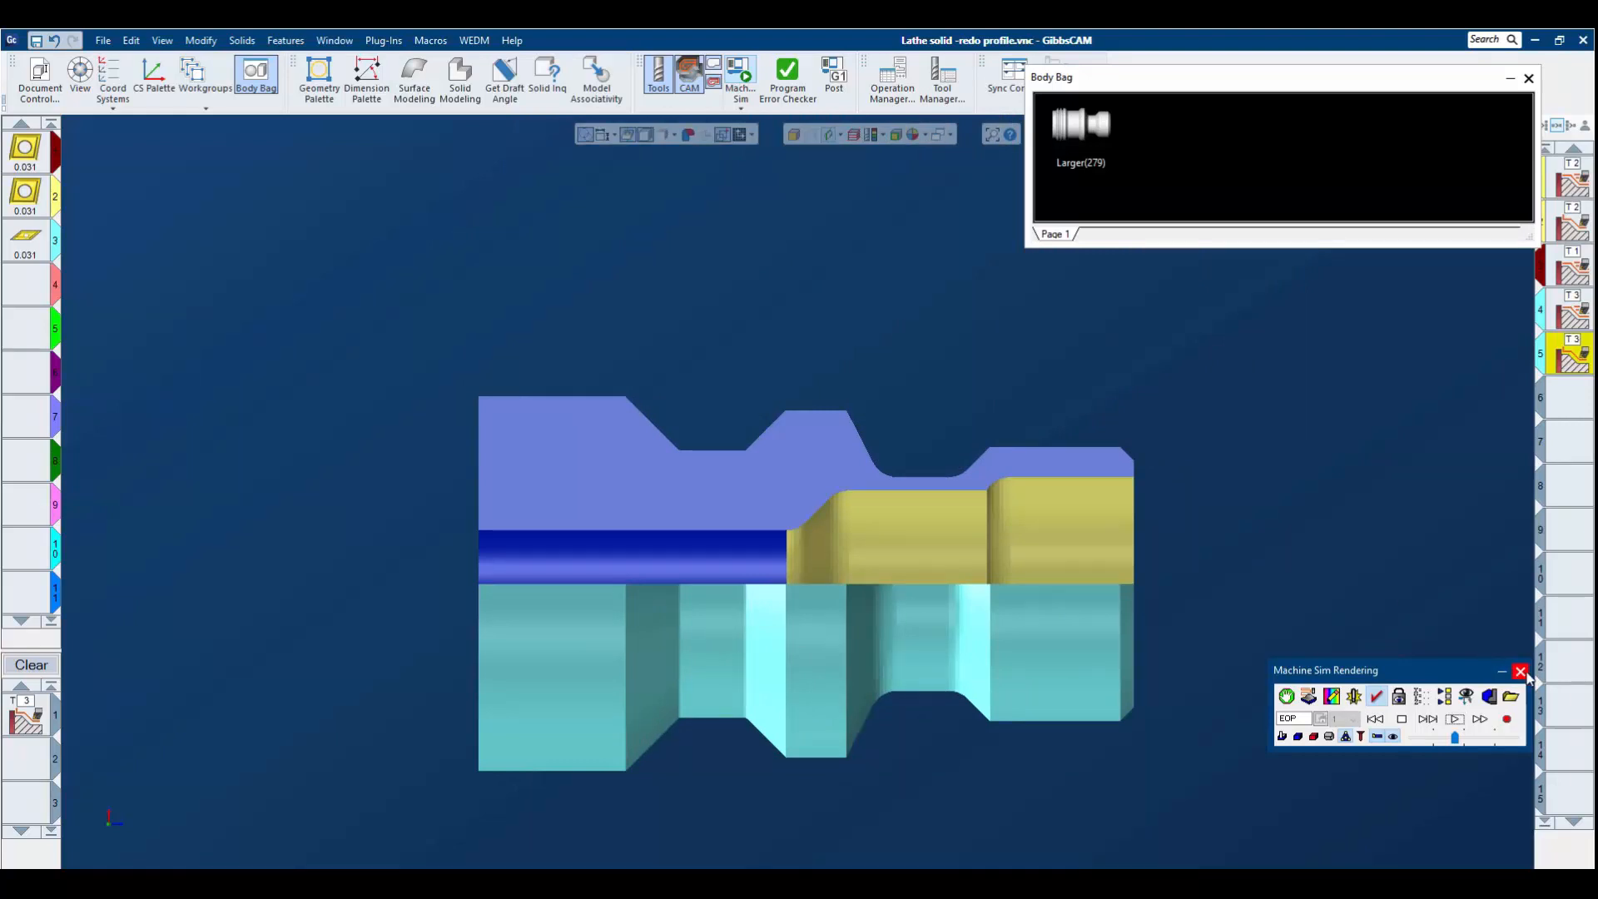
pyautogui.click(1517, 671)
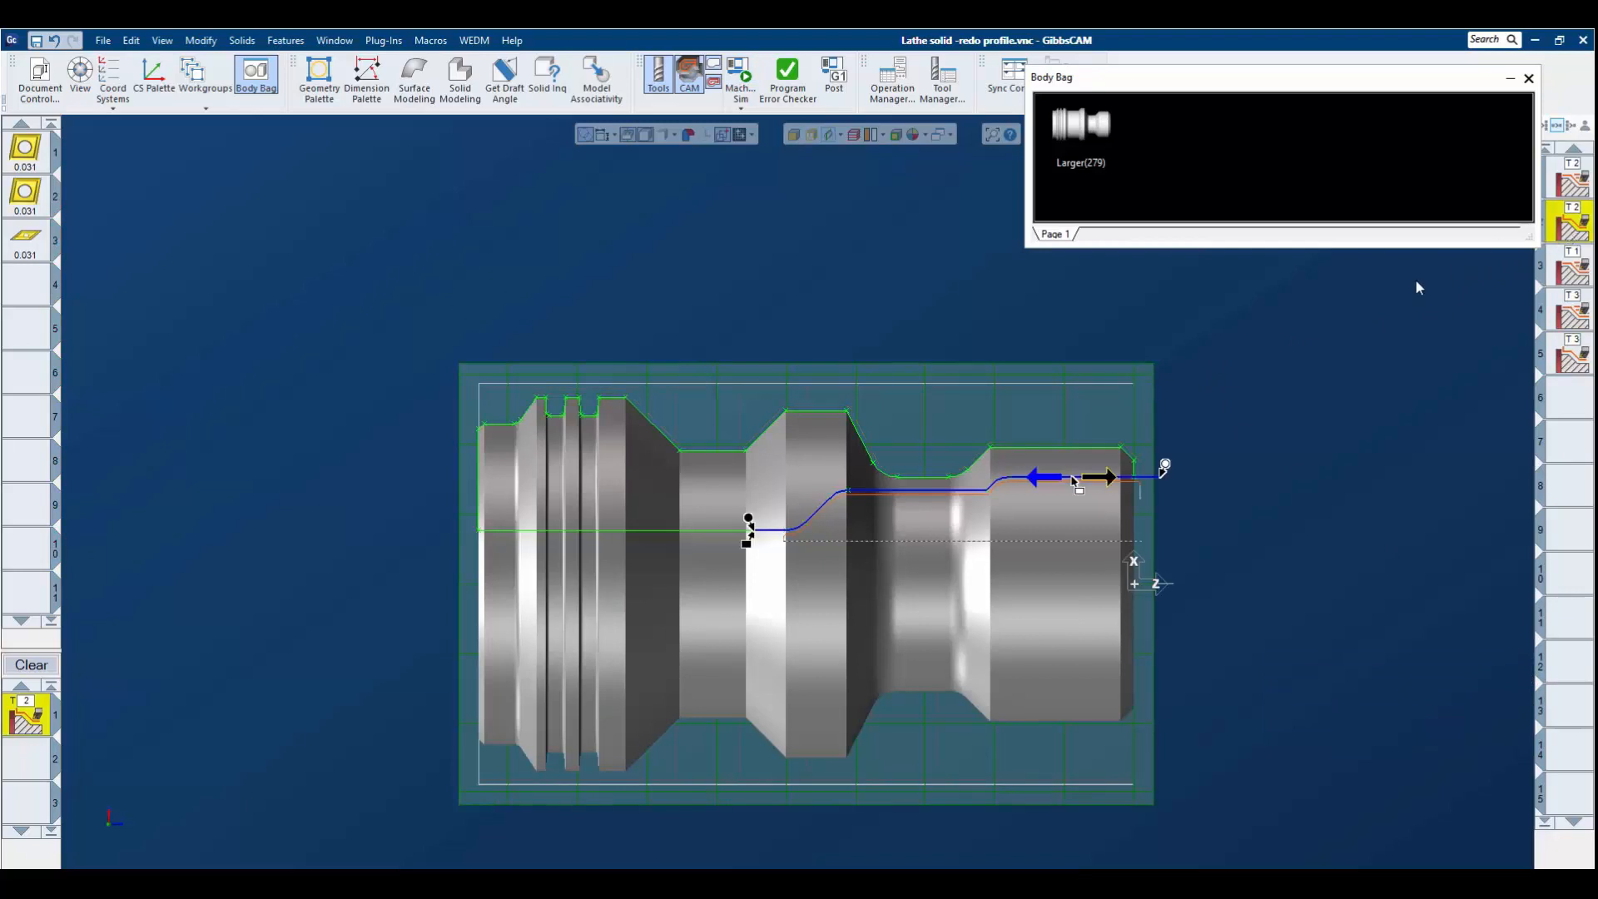
pyautogui.moveTo(1141, 440)
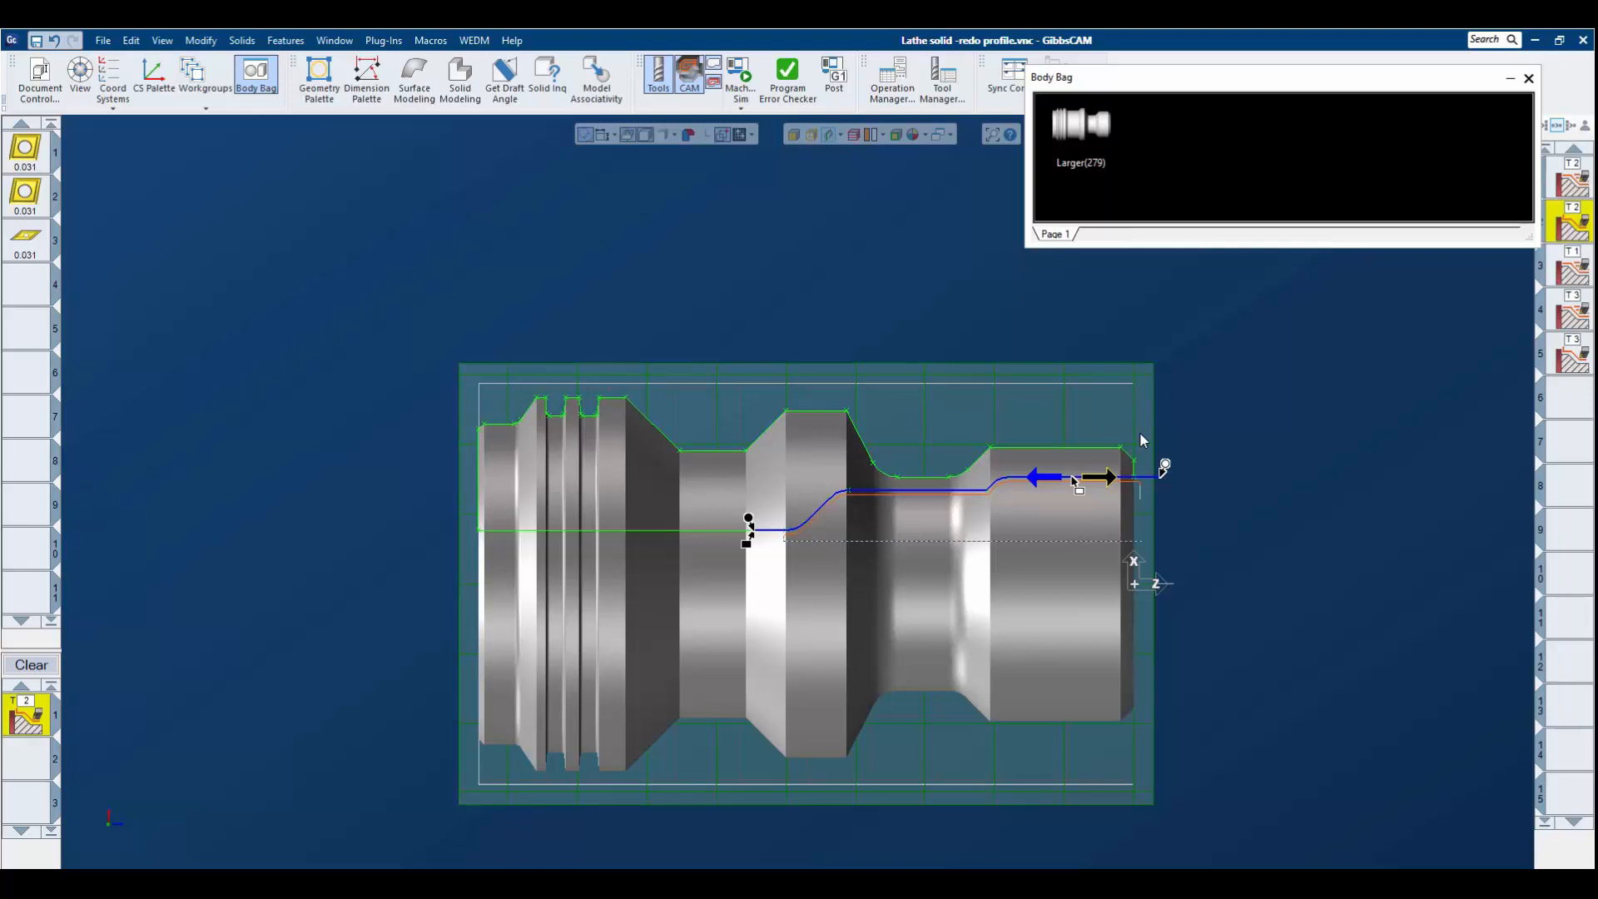
pyautogui.moveTo(1078, 461)
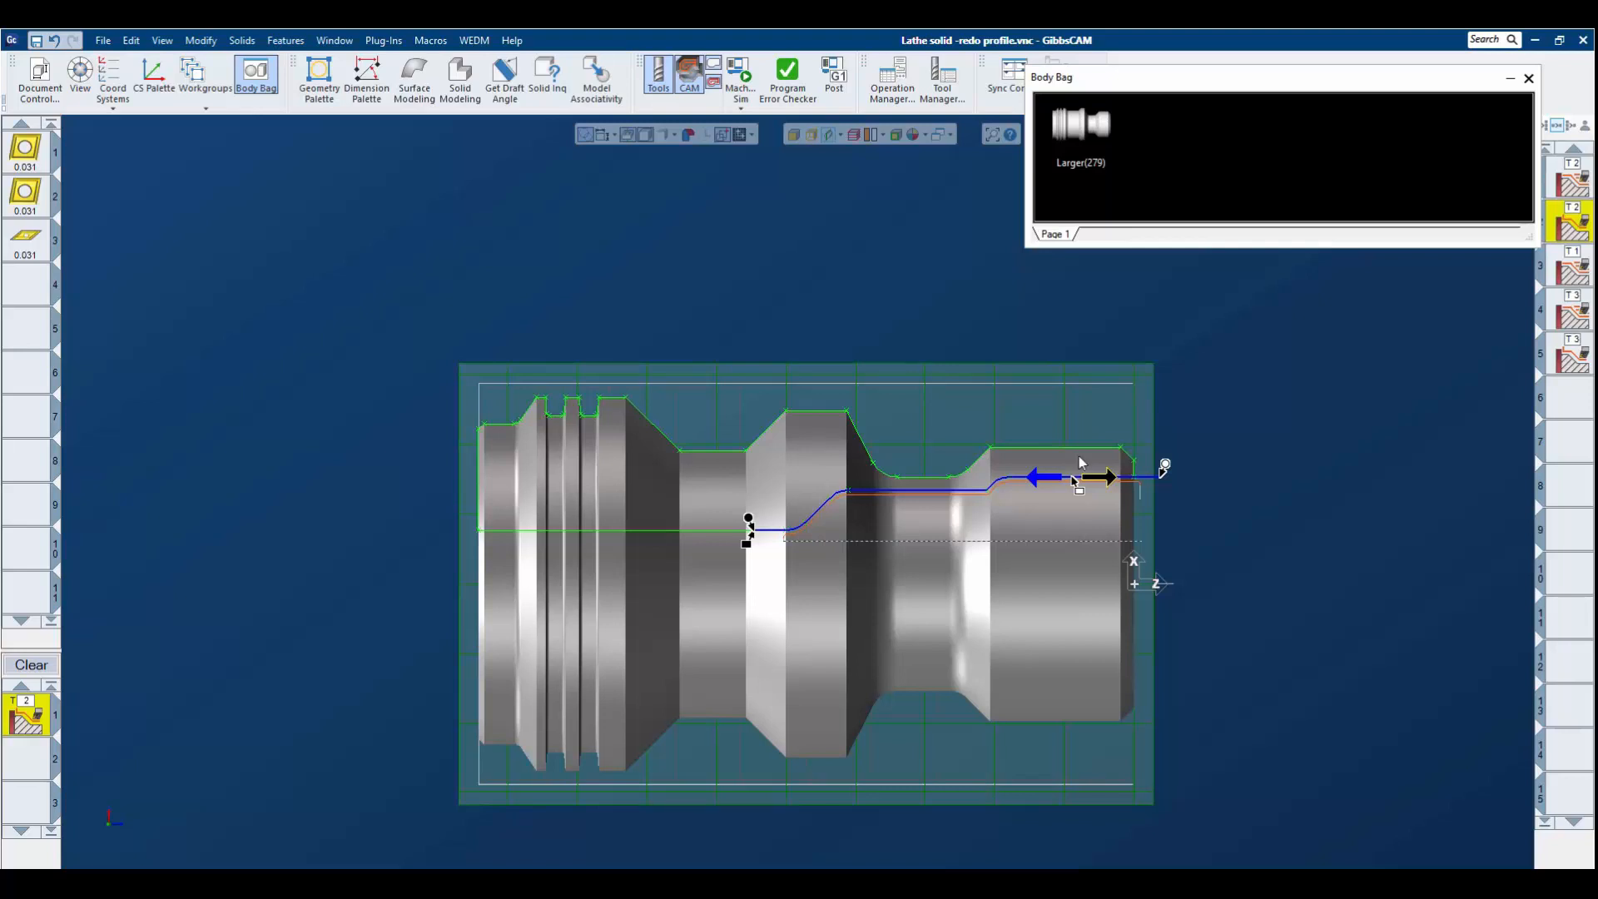
# - Reopen Machine Sim to view the finished cut part at end of program
pyautogui.click(739, 70)
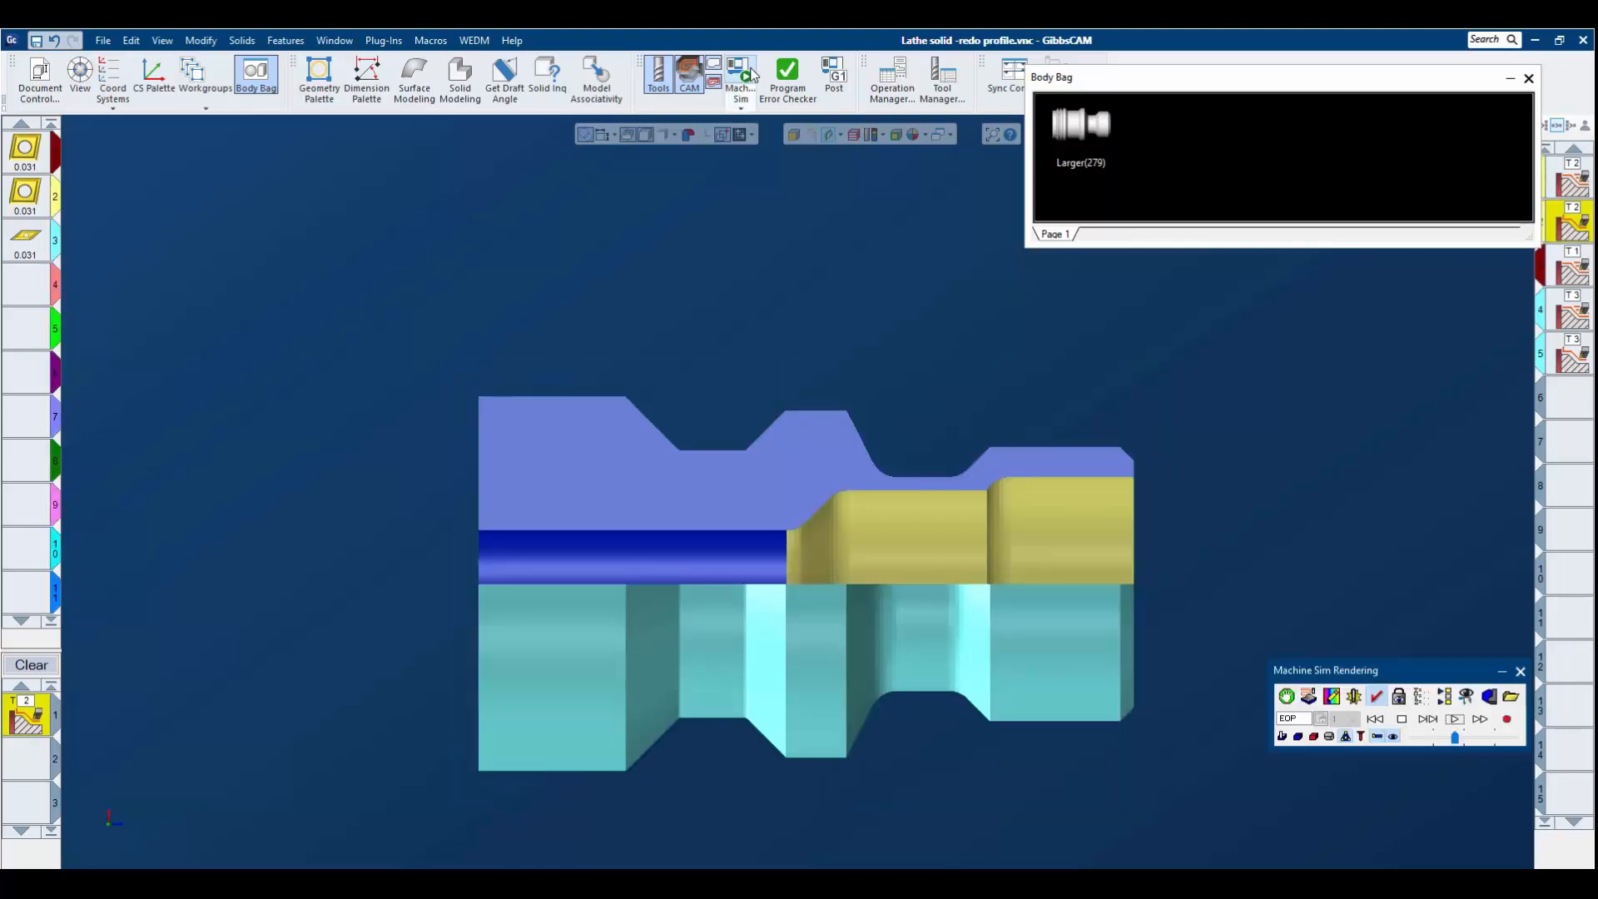